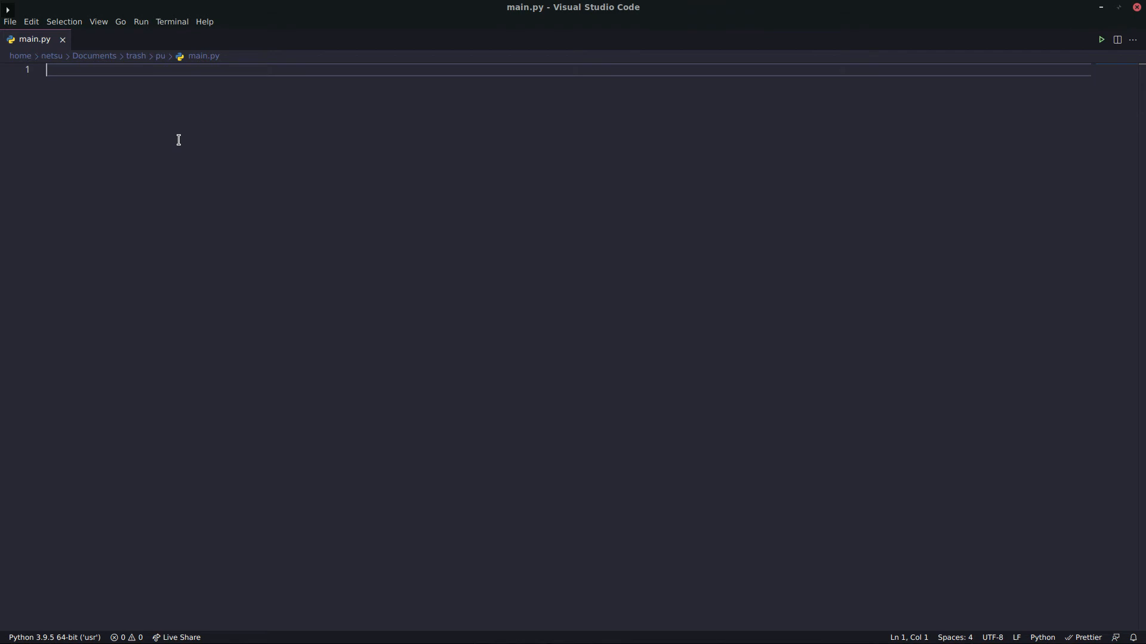
{"action": "mouse_move", "coordinate": [187, 155]}
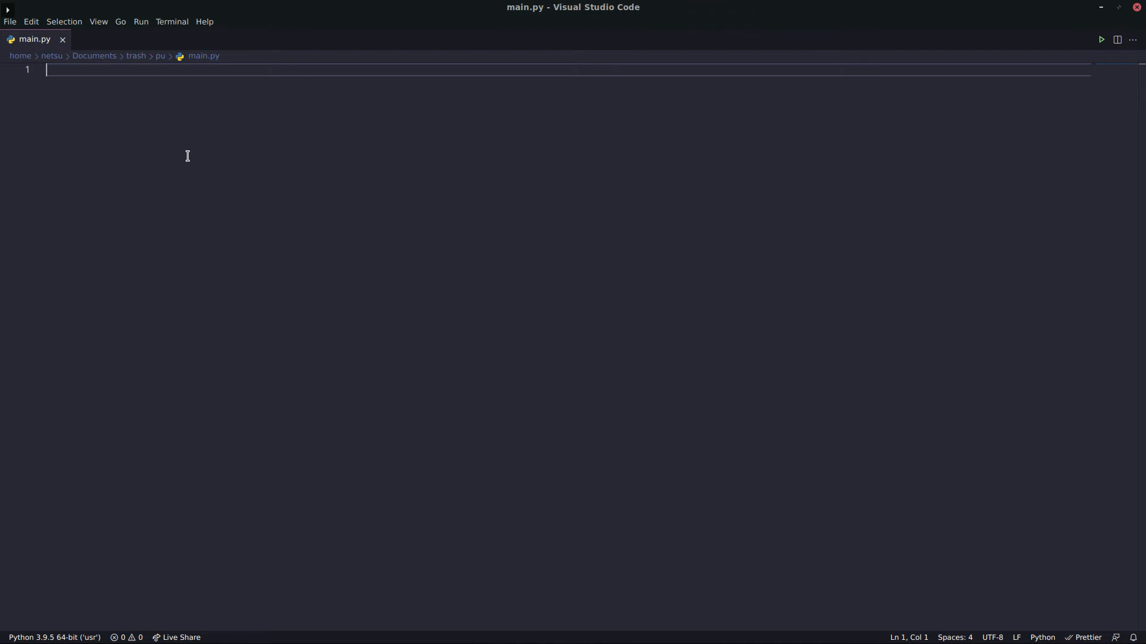
{"action": "mouse_move", "coordinate": [204, 122]}
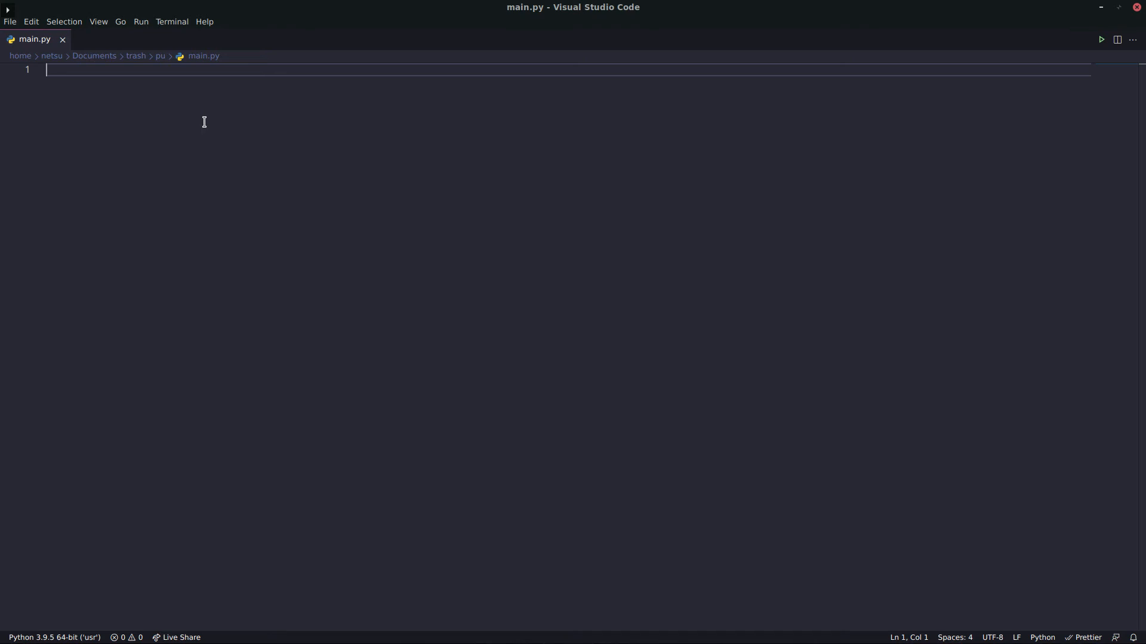
Step: Write the header def multi_func(func, f_arg1, f_arg2): in main.py
{"action": "type", "text": "de"}
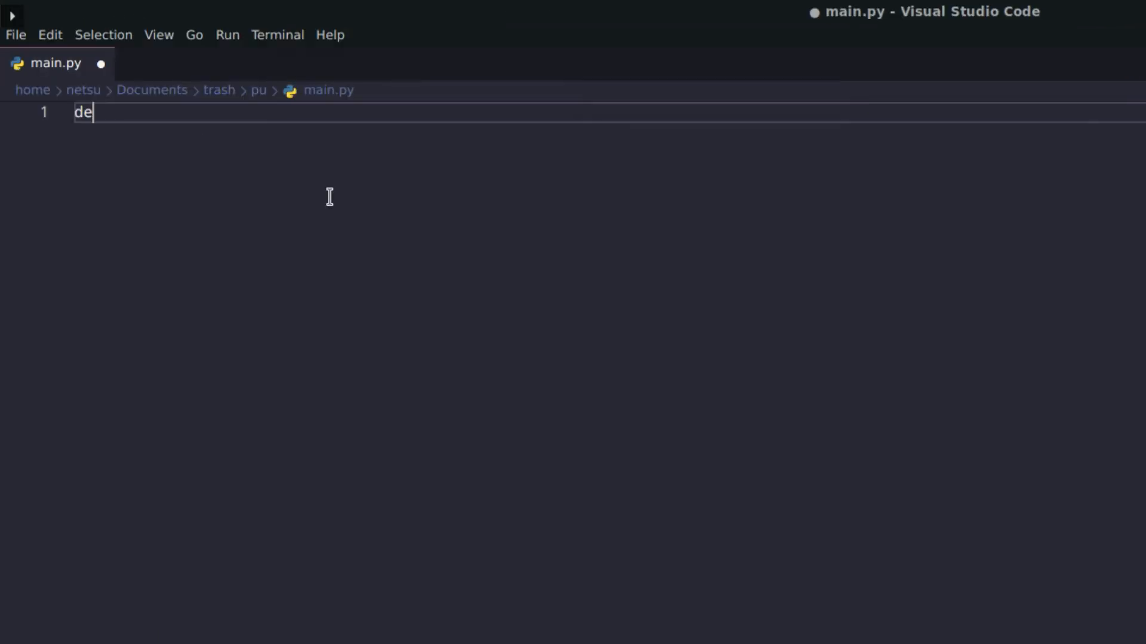
{"action": "type", "text": "f"}
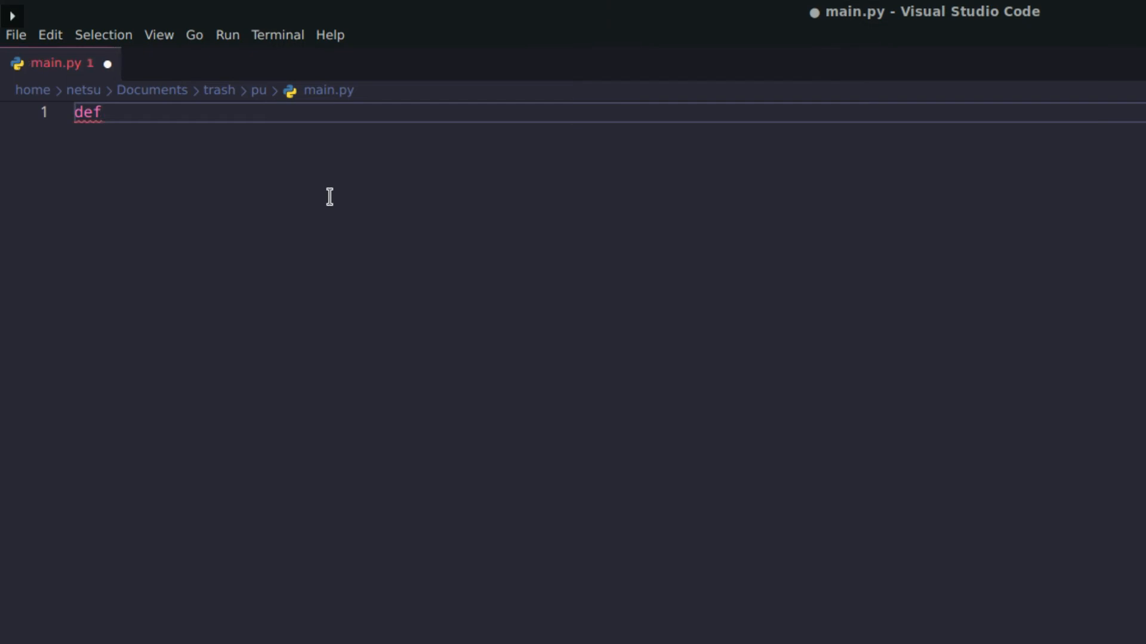
{"action": "type", "text": "myfunc(arg):"}
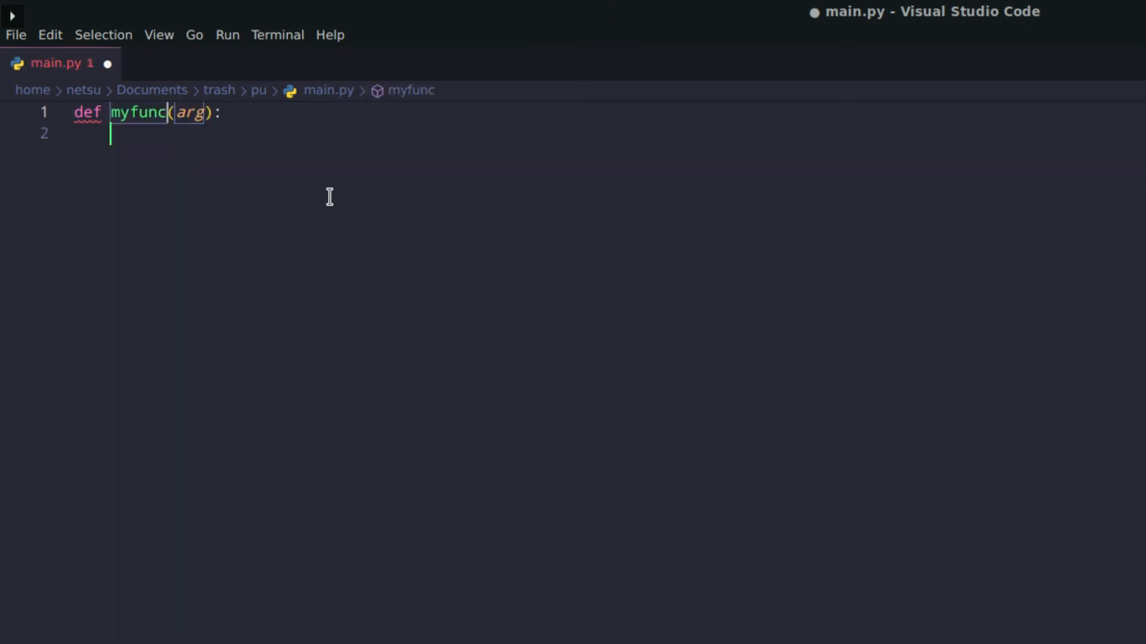
{"action": "type", "text": "multi_"}
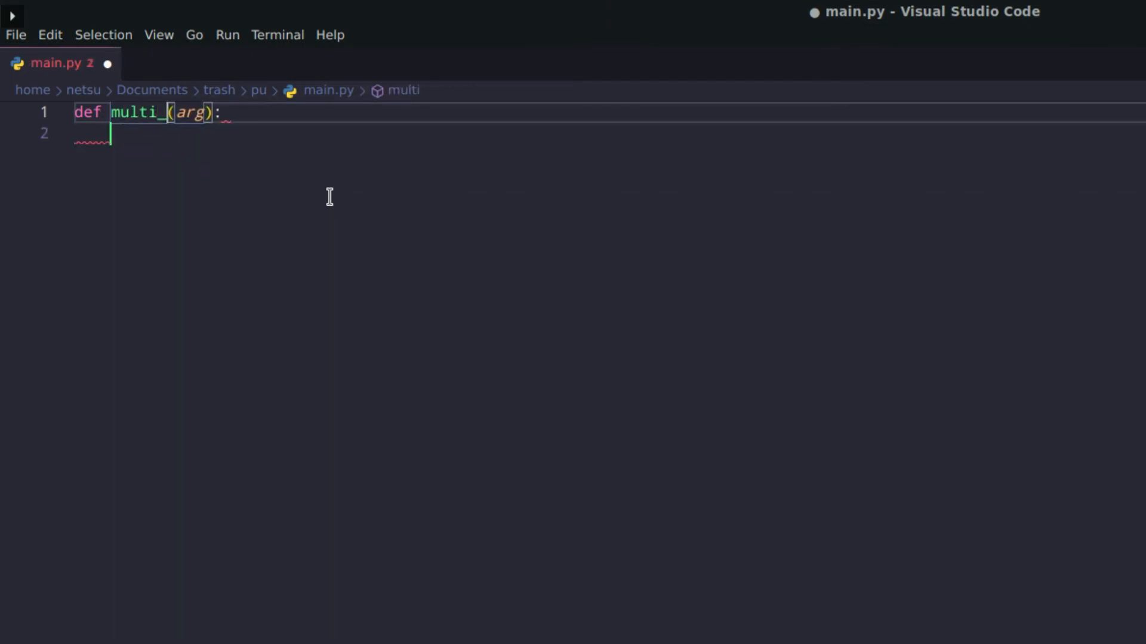
{"action": "type", "text": "func"}
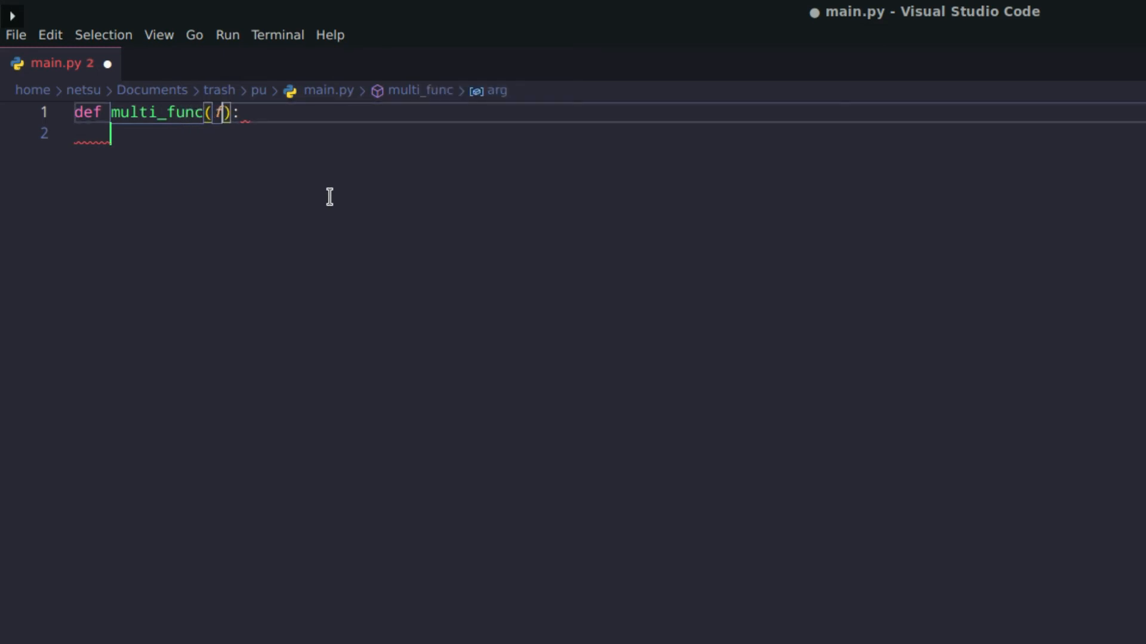
{"action": "type", "text": "unc,"}
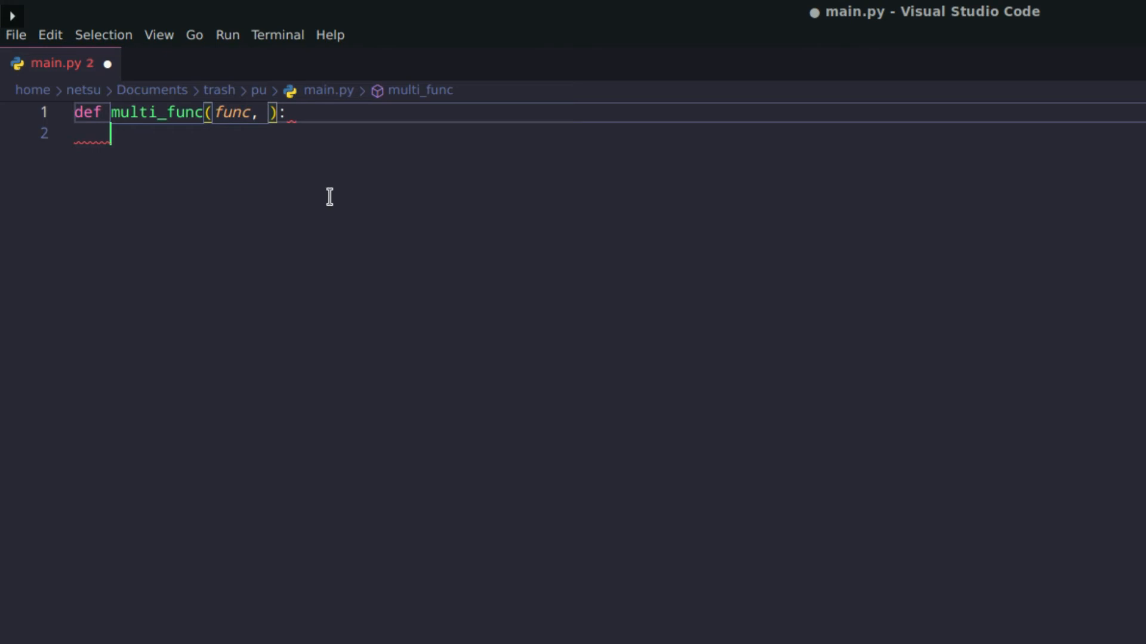
{"action": "type", "text": "f_a"}
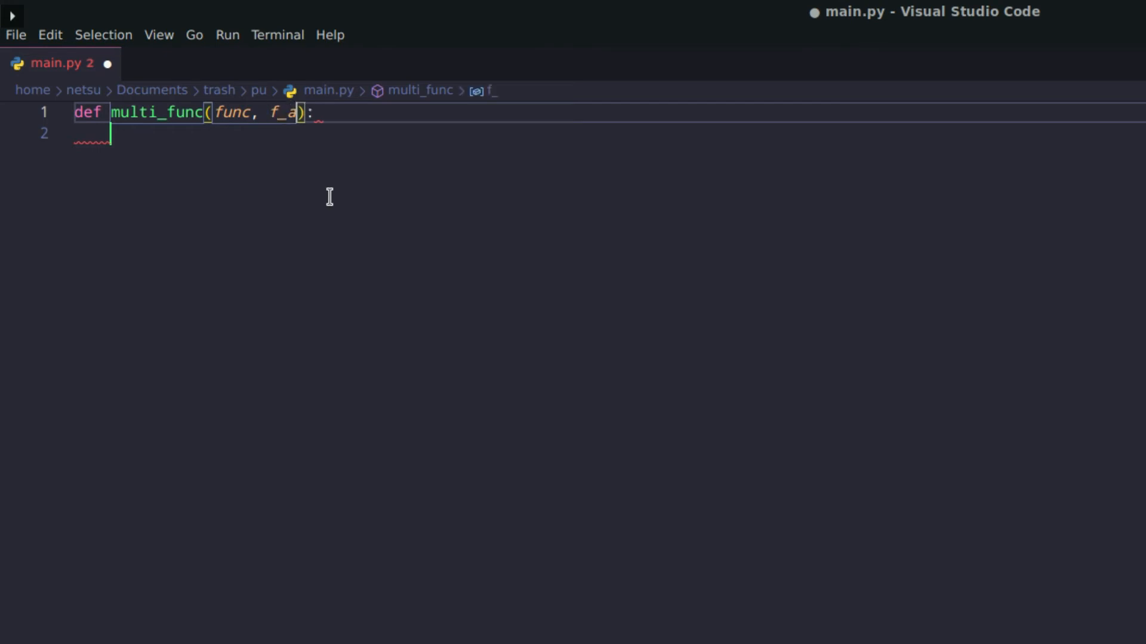
{"action": "type", "text": "rg1"}
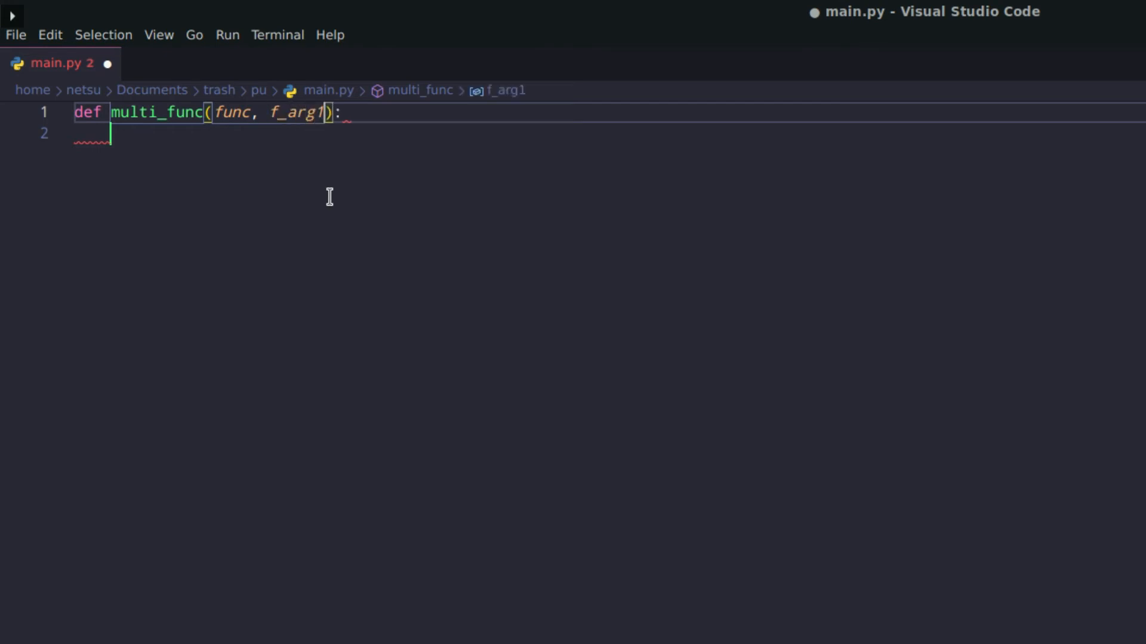
{"action": "mouse_move", "coordinate": [302, 121]}
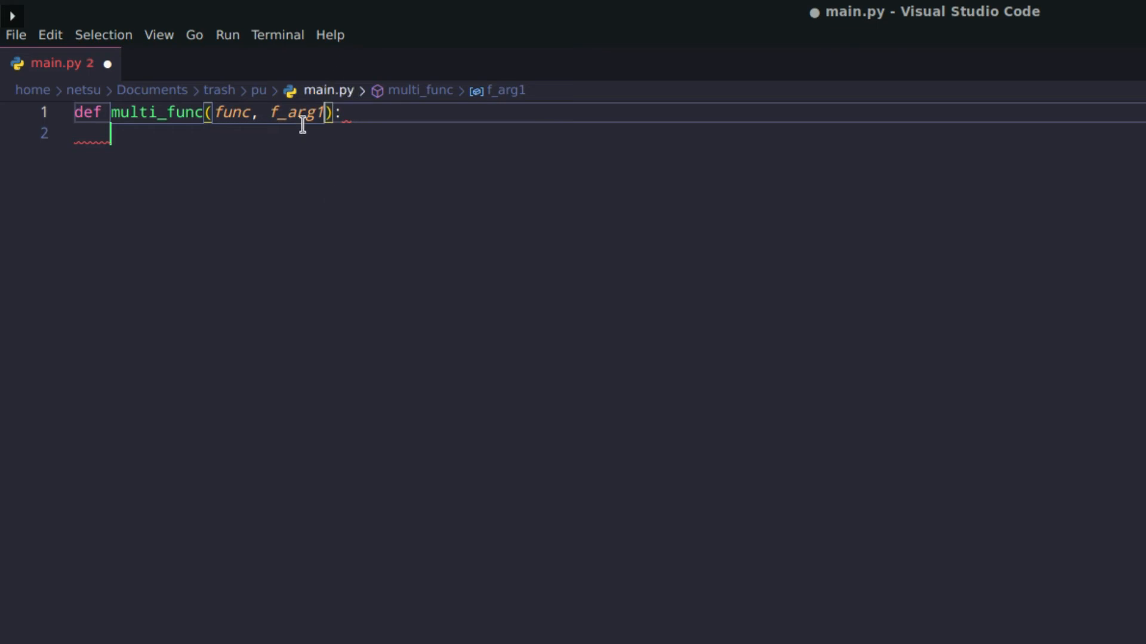
{"action": "mouse_move", "coordinate": [408, 272]}
{"action": "type", "text": ", f_ar"}
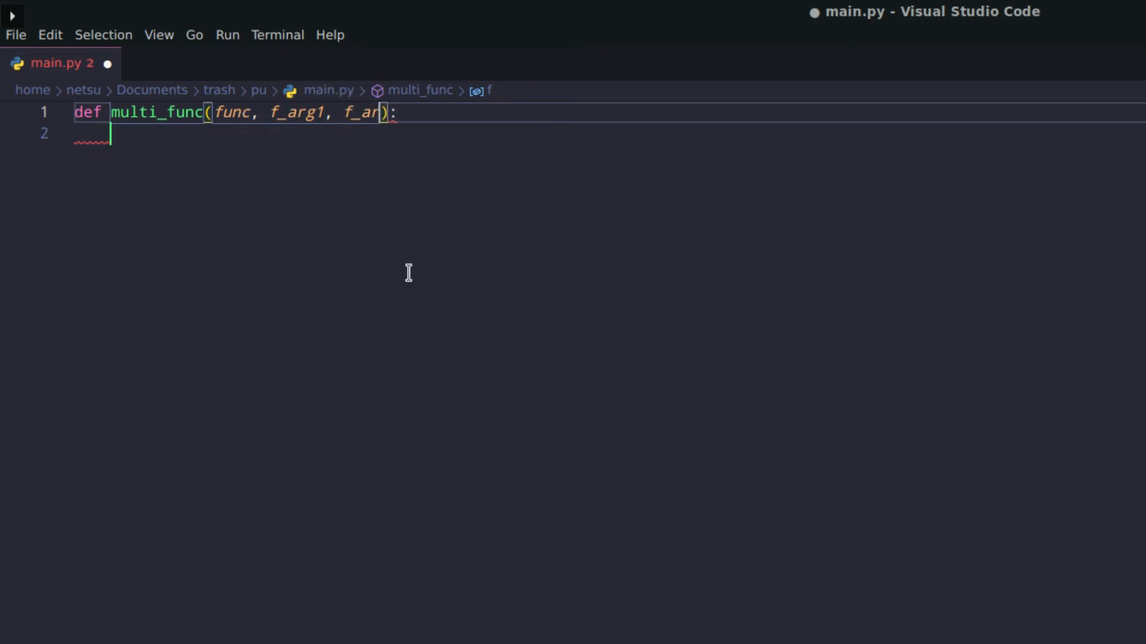
{"action": "type", "text": "g2"}
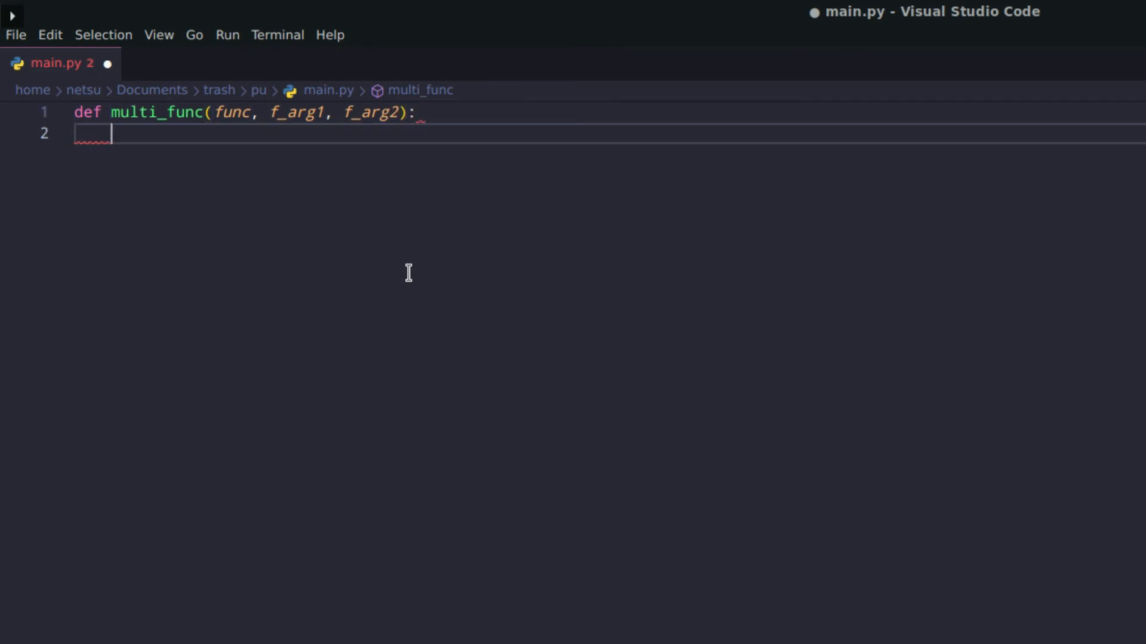
Step: Add the body return func(f_arg1, f_arg2) and leave a fresh line below
{"action": "type", "text": "re"}
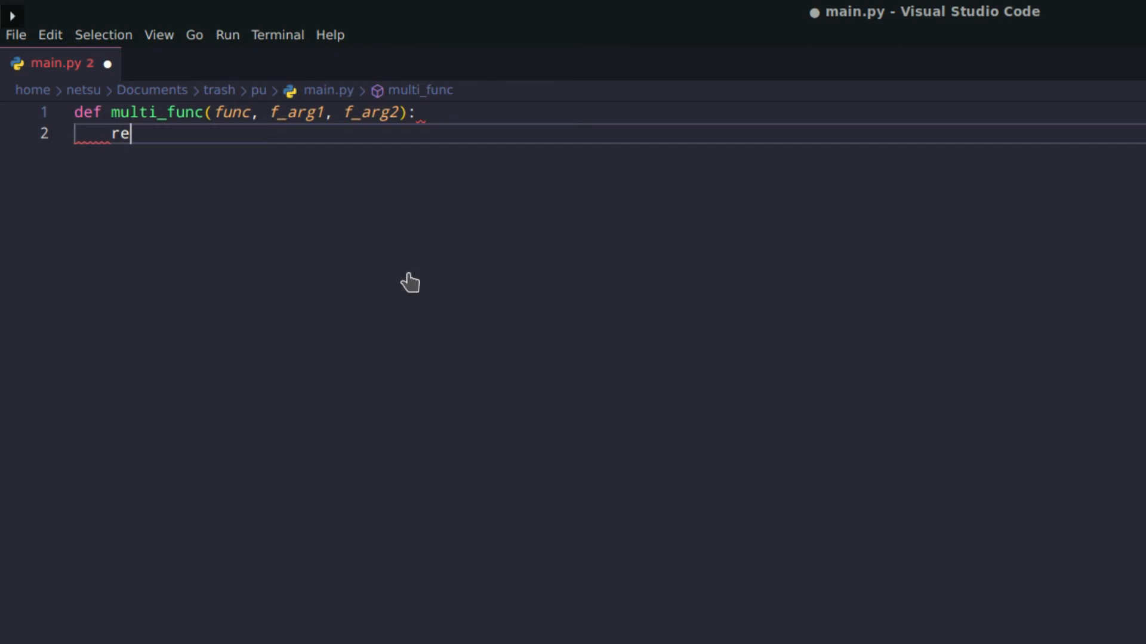
{"action": "type", "text": "turn f"}
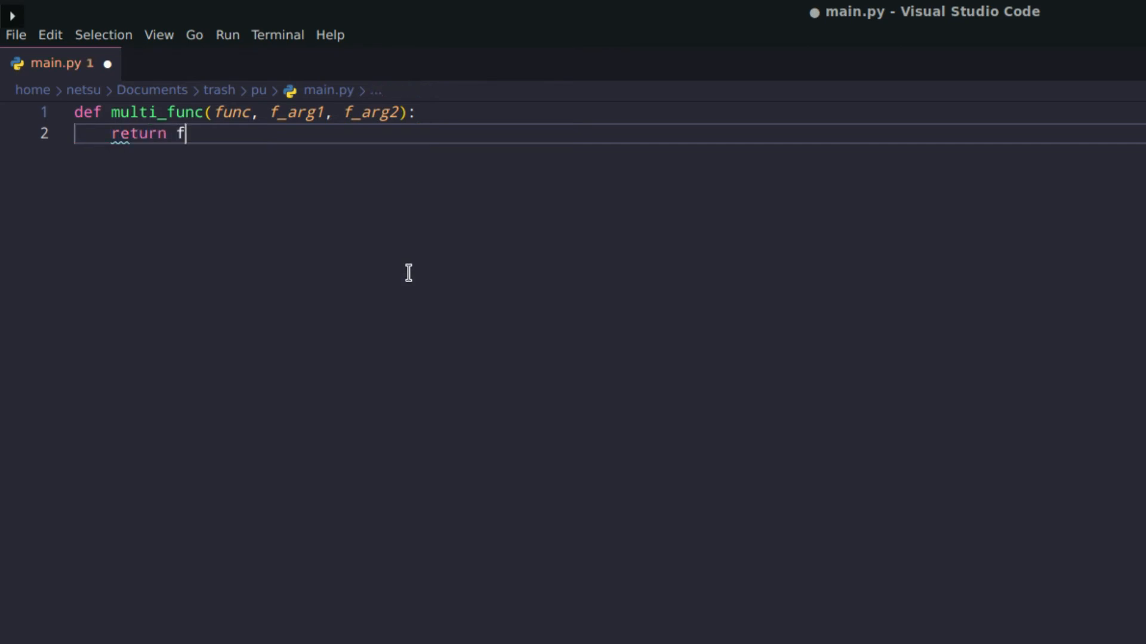
{"action": "type", "text": "un"}
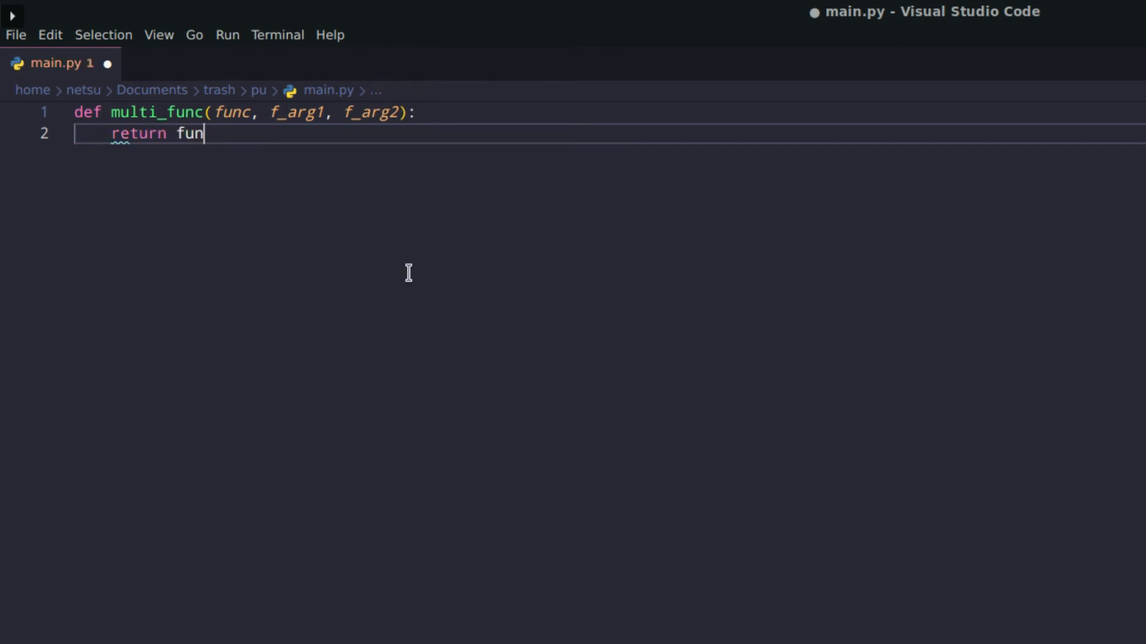
{"action": "type", "text": "c()"}
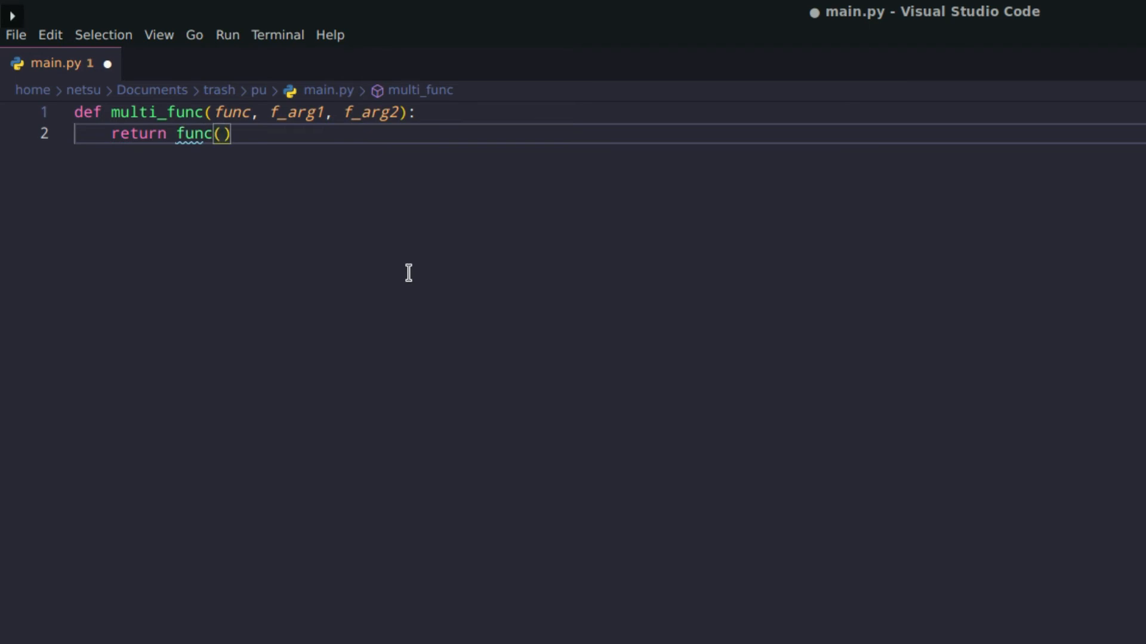
{"action": "type", "text": "f"}
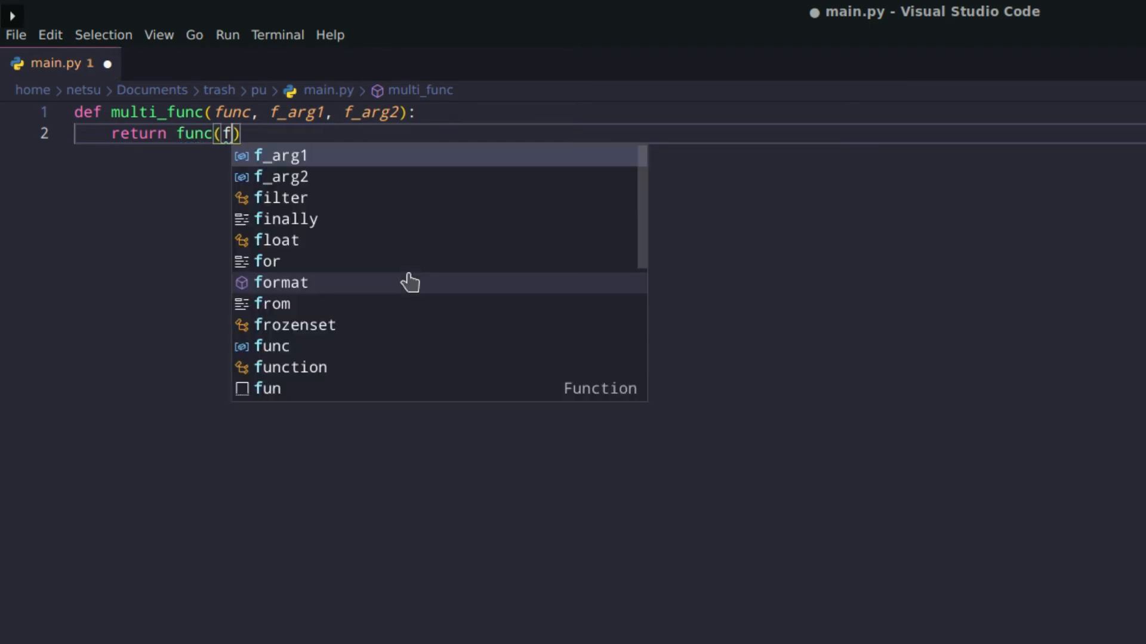
{"action": "left_click", "coordinate": [279, 155]}
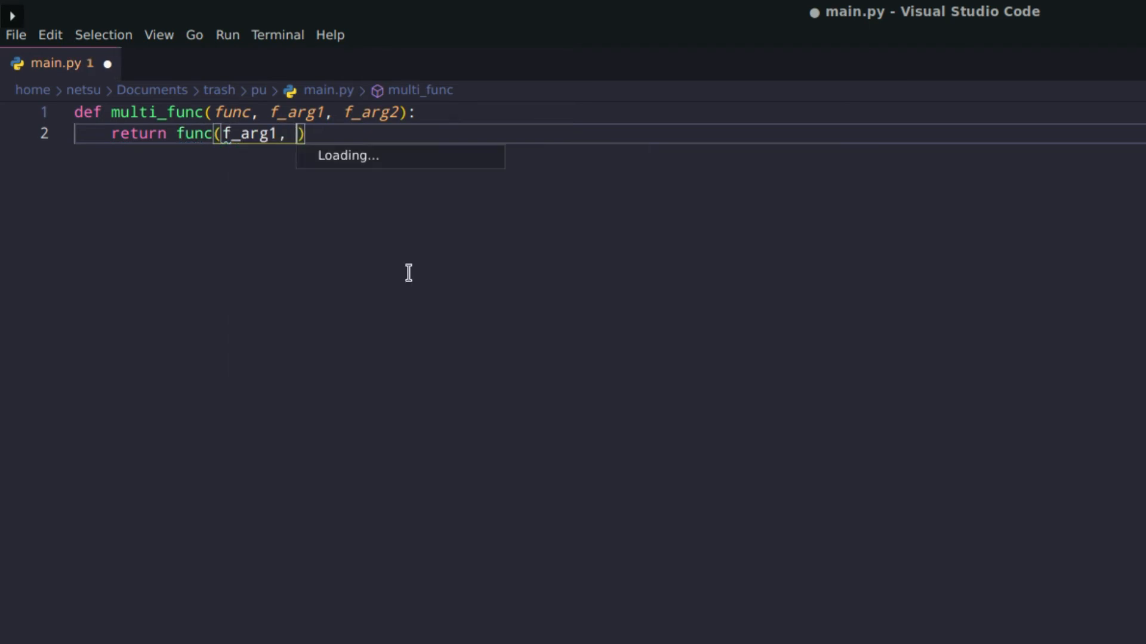
{"action": "type", "text": "fa"}
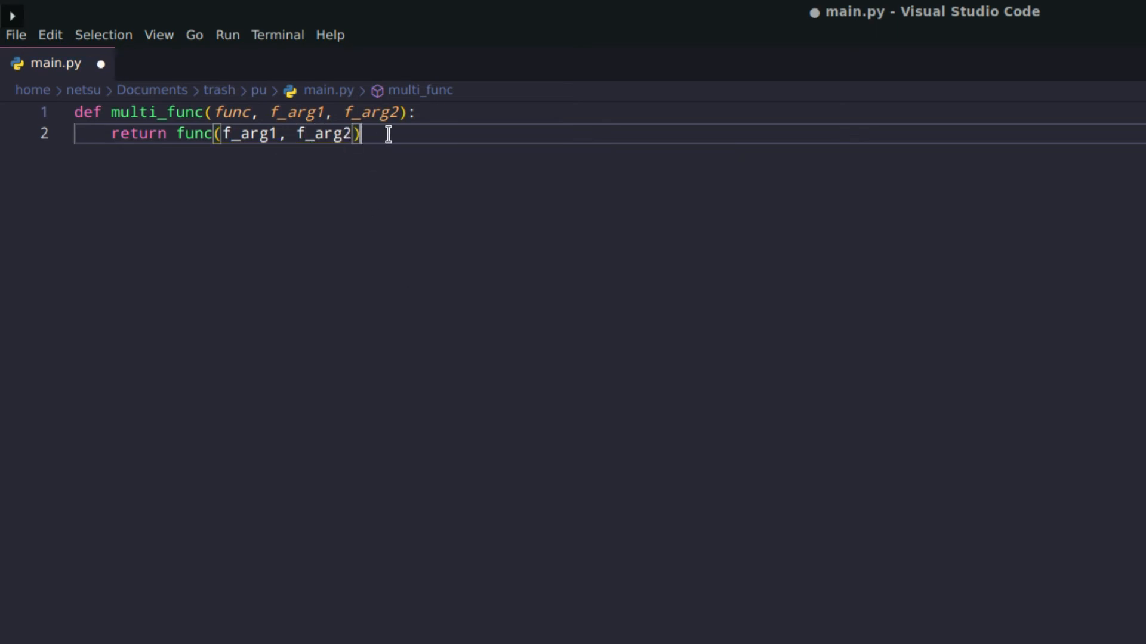
{"action": "mouse_move", "coordinate": [334, 279]}
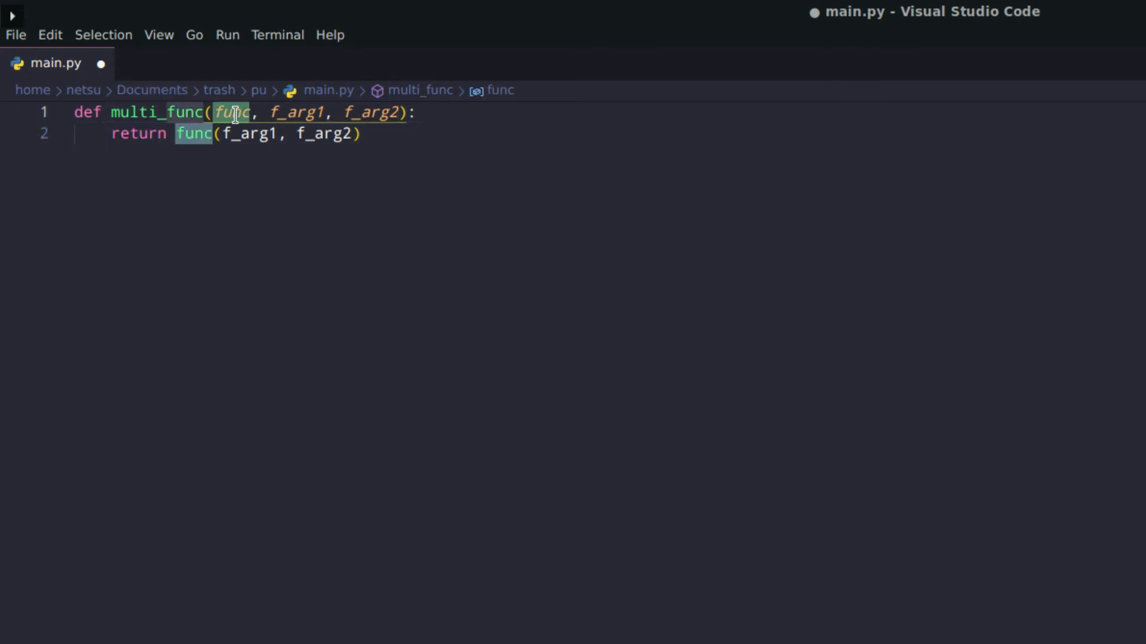
{"action": "left_click", "coordinate": [389, 112]}
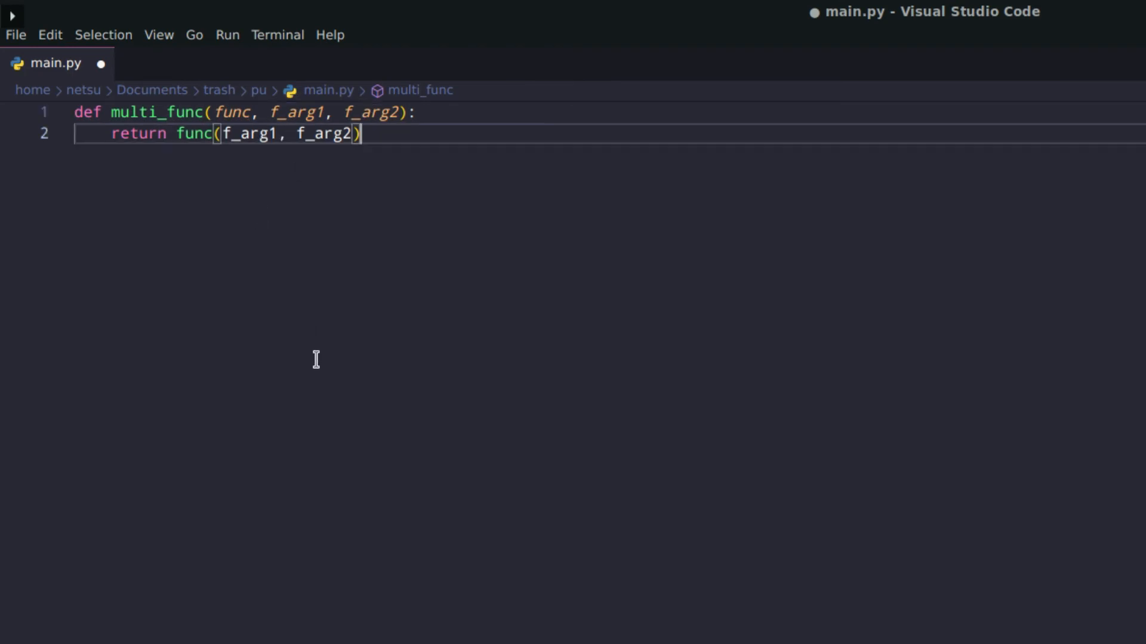
{"action": "key", "text": "Enter"}
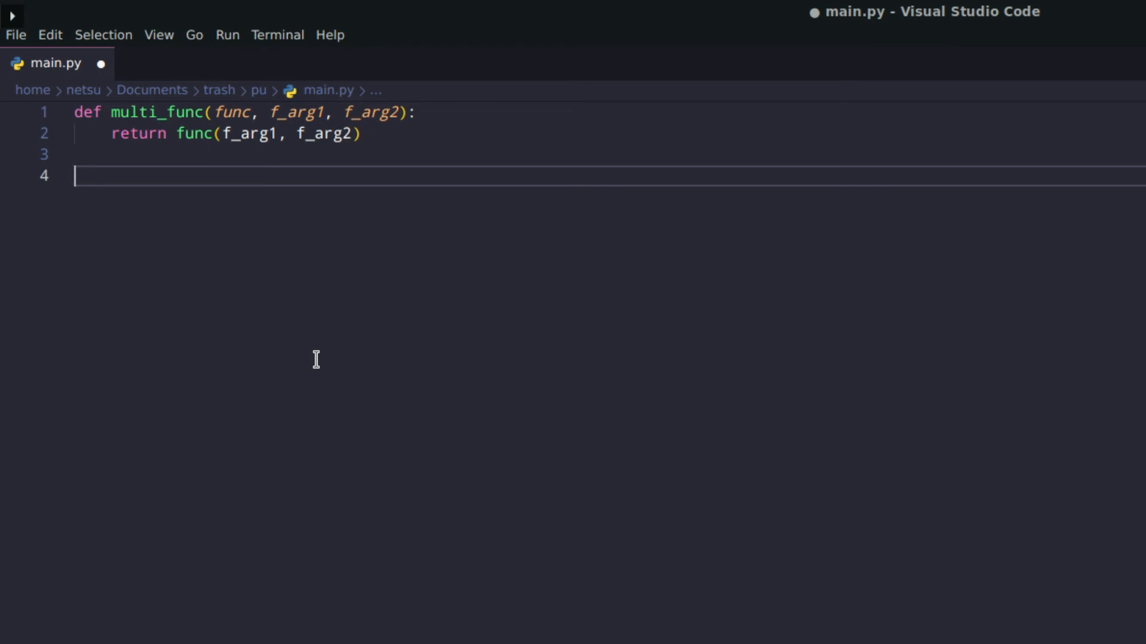
Step: Define sum(x, y) returning x+y below multi_func, with one empty line after it
{"action": "type", "text": "def sum"}
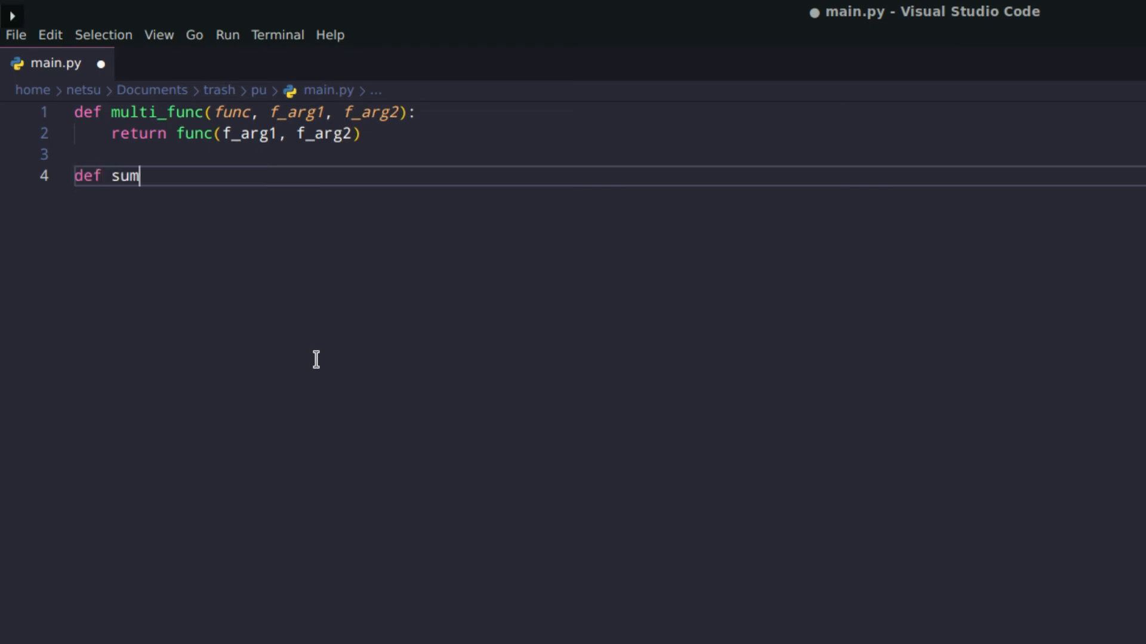
{"action": "type", "text": "(x, y):"}
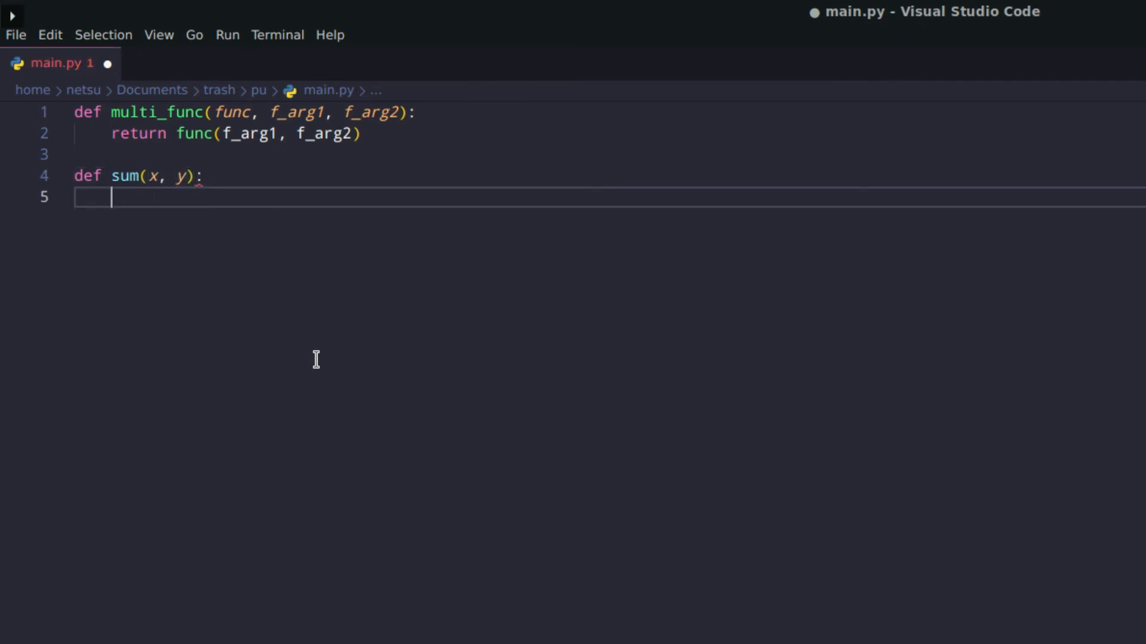
{"action": "type", "text": "return x+"}
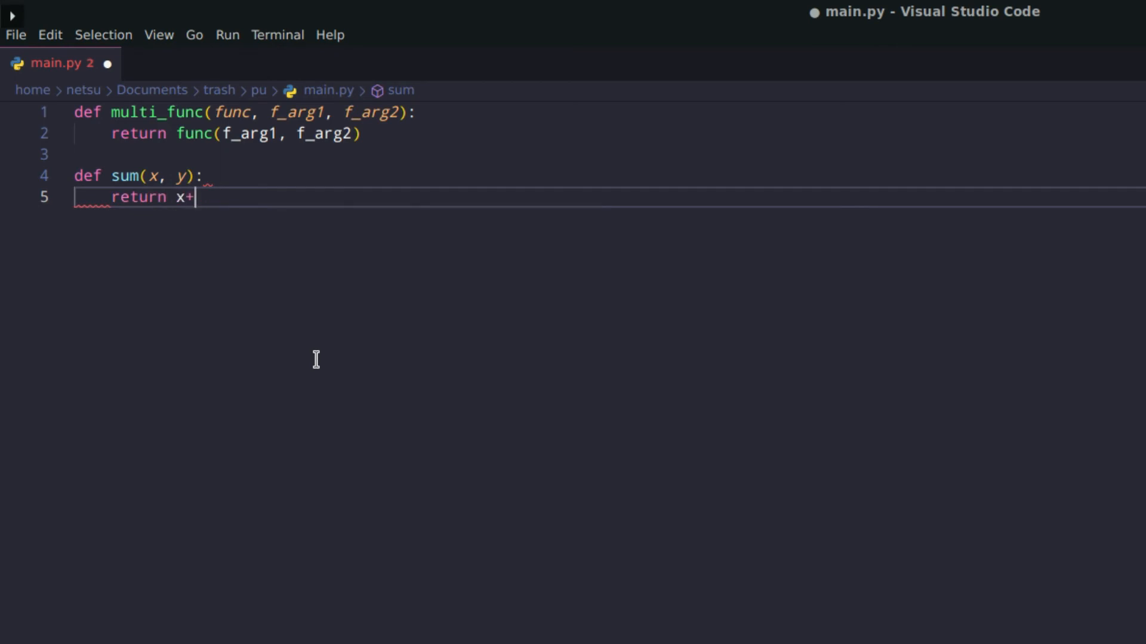
{"action": "type", "text": "y"}
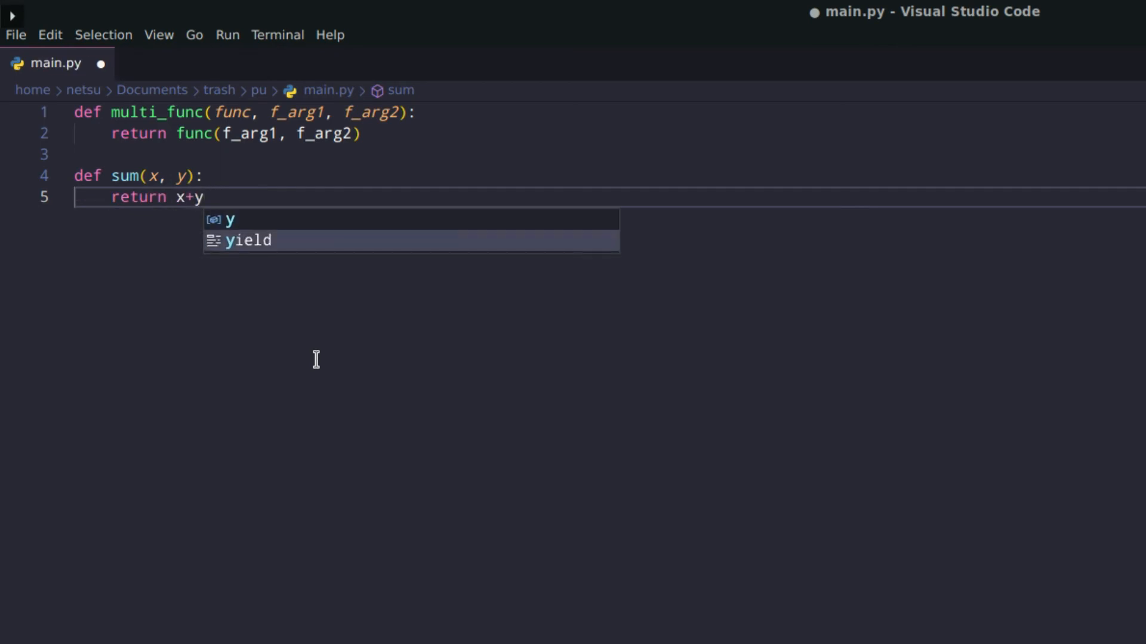
{"action": "key", "text": "Enter"}
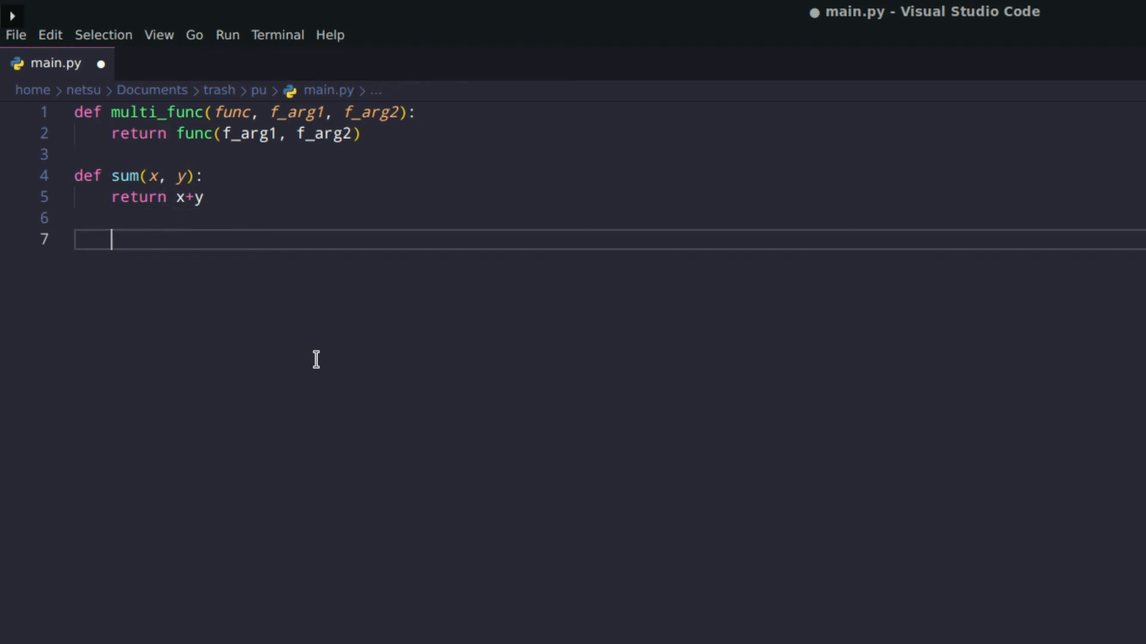
{"action": "key", "text": "Backspace"}
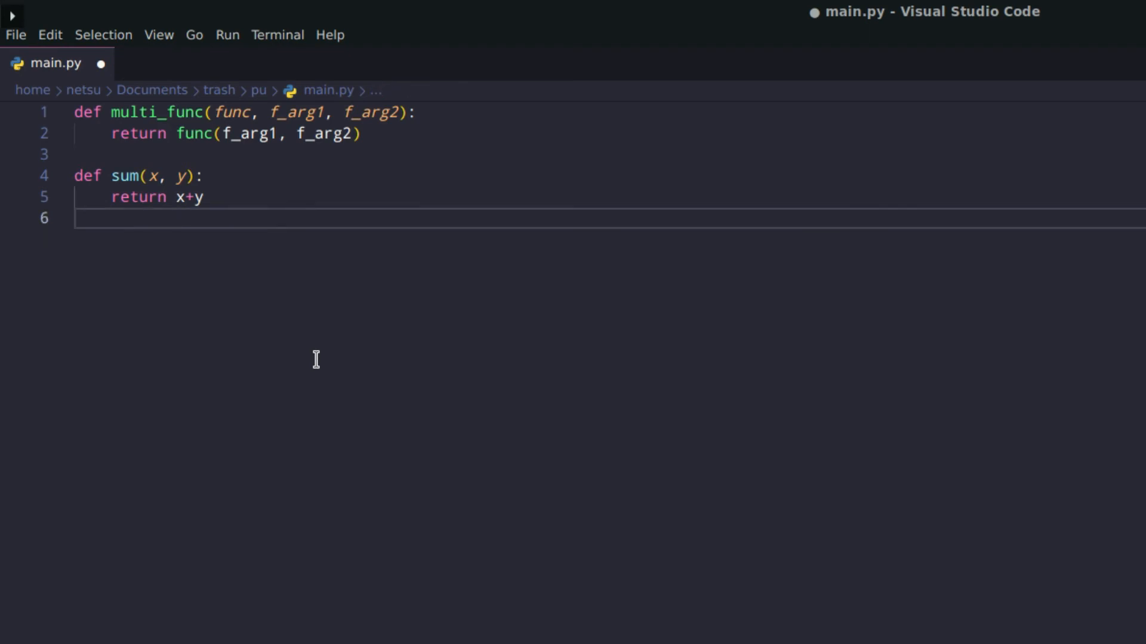
{"action": "key", "text": "Return"}
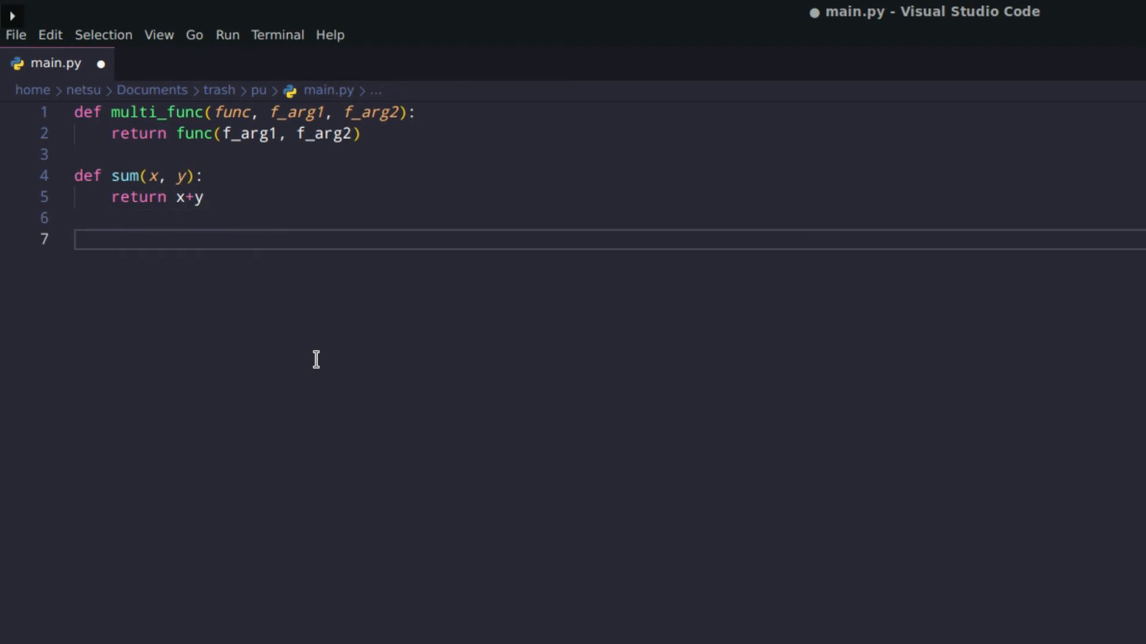
Step: Write the call print(multi_func(sum, 10, 5)) at the end of main.py
{"action": "type", "text": "print("}
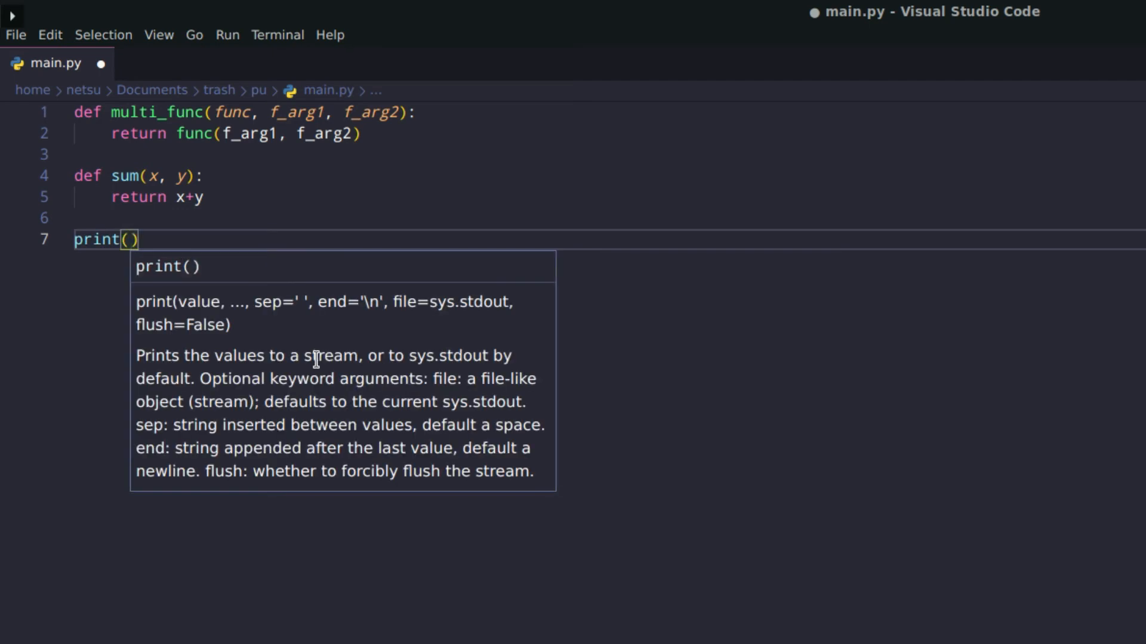
{"action": "type", "text": "multi_func"}
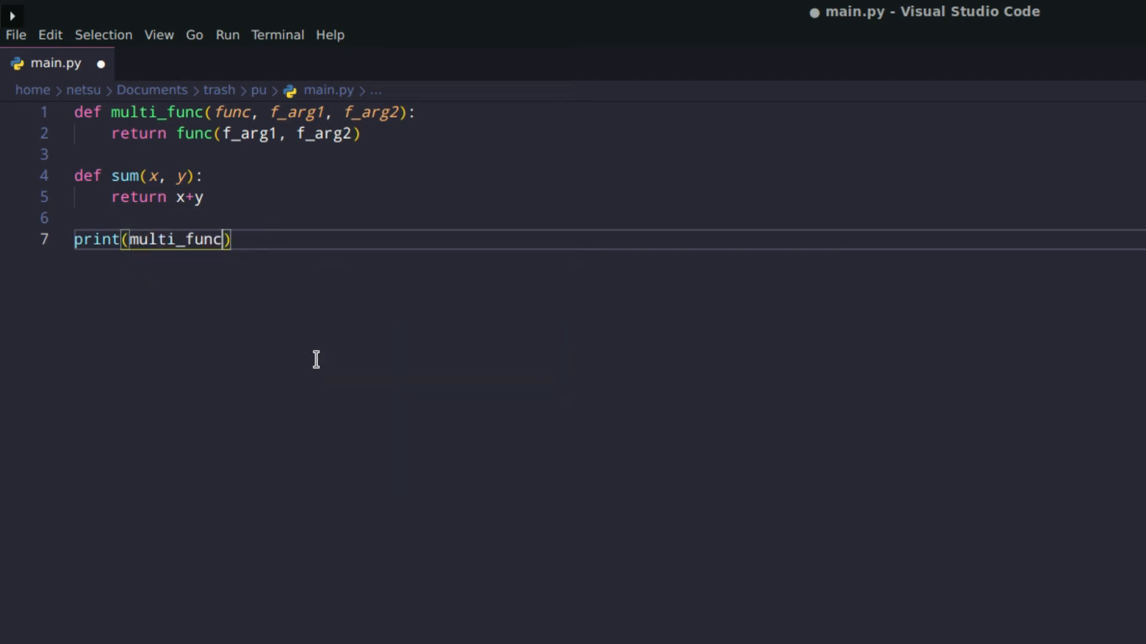
{"action": "type", "text": "(s"}
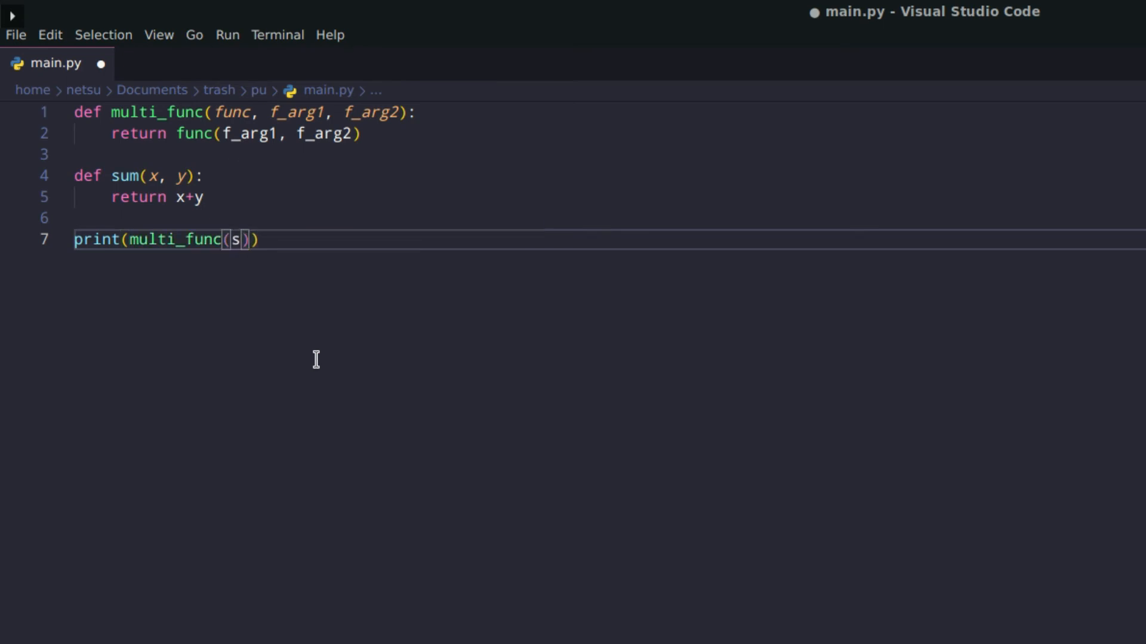
{"action": "type", "text": "um,"}
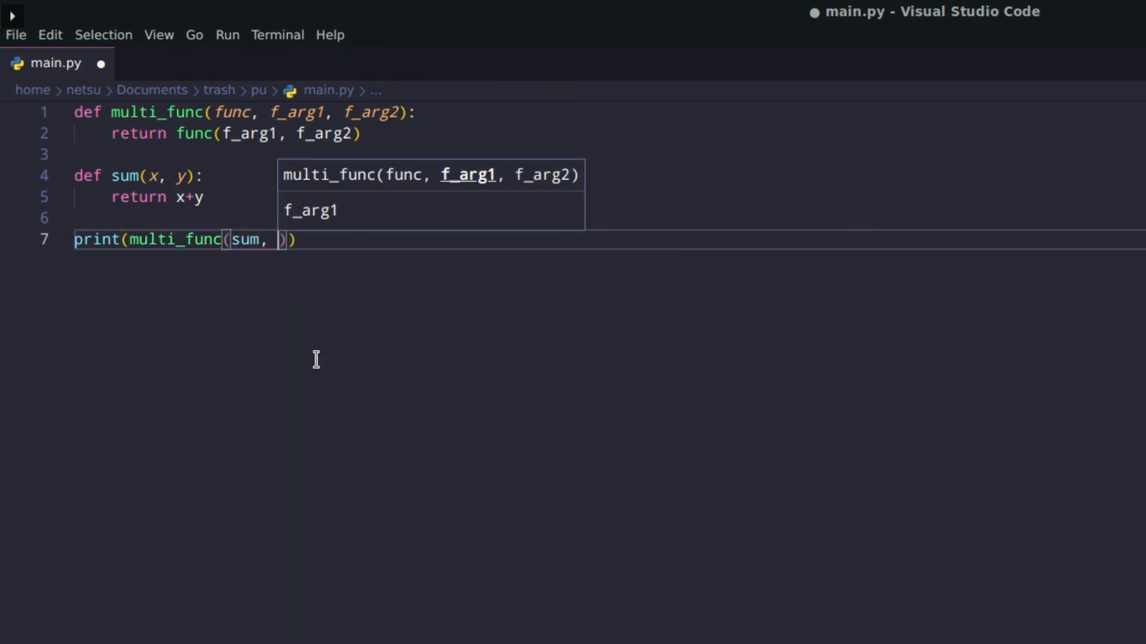
{"action": "type", "text": "10, 5"}
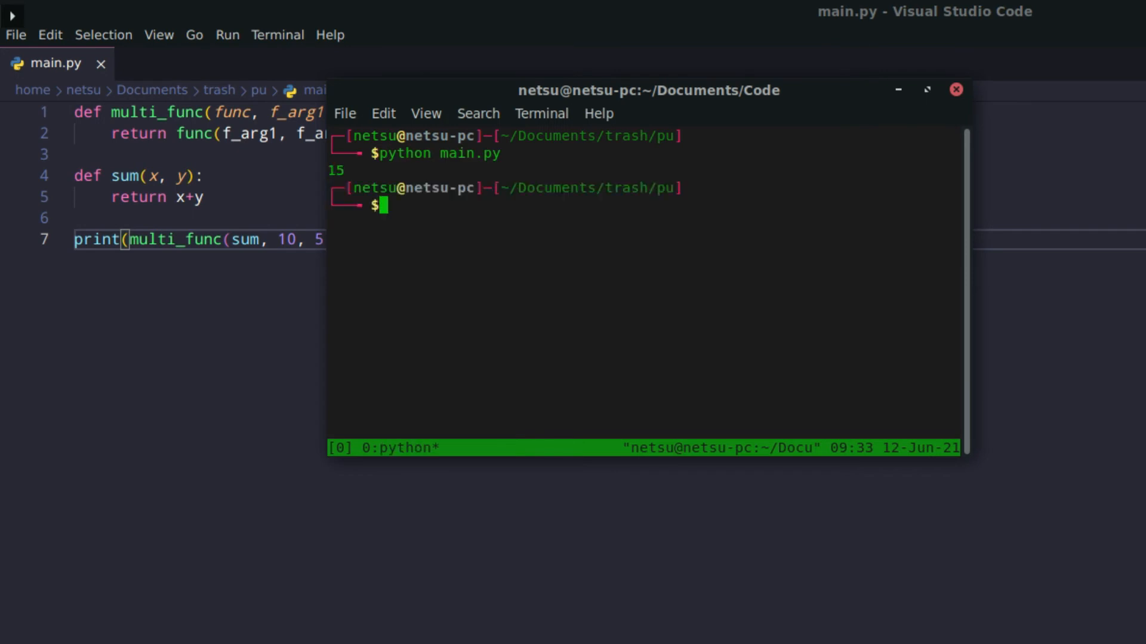
{"action": "mouse_move", "coordinate": [233, 252]}
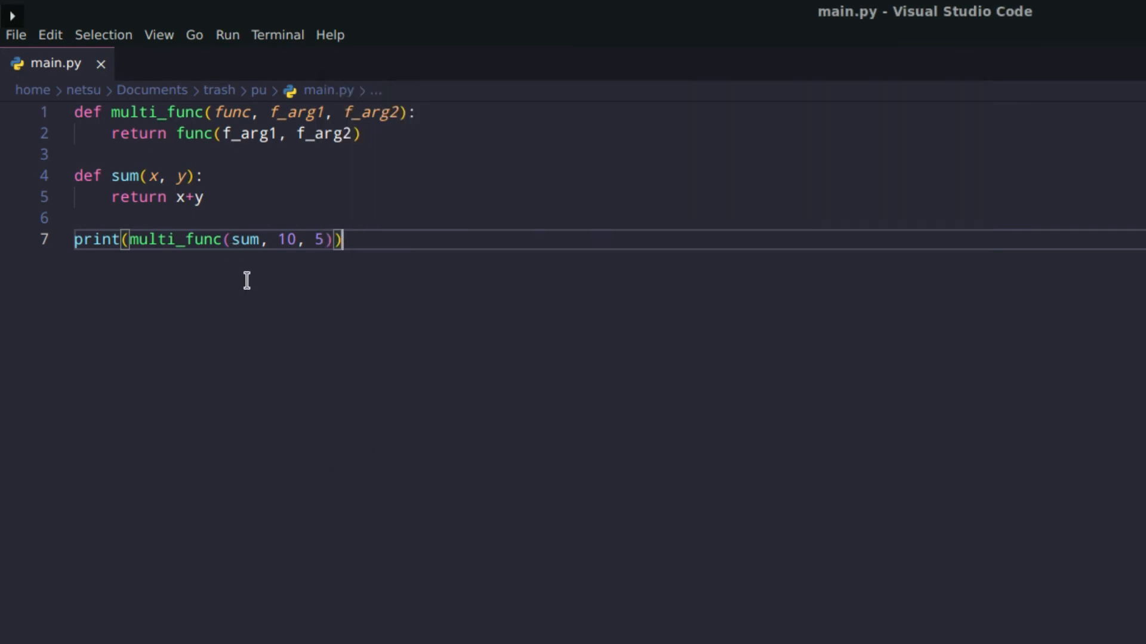
{"action": "left_click", "coordinate": [121, 175]}
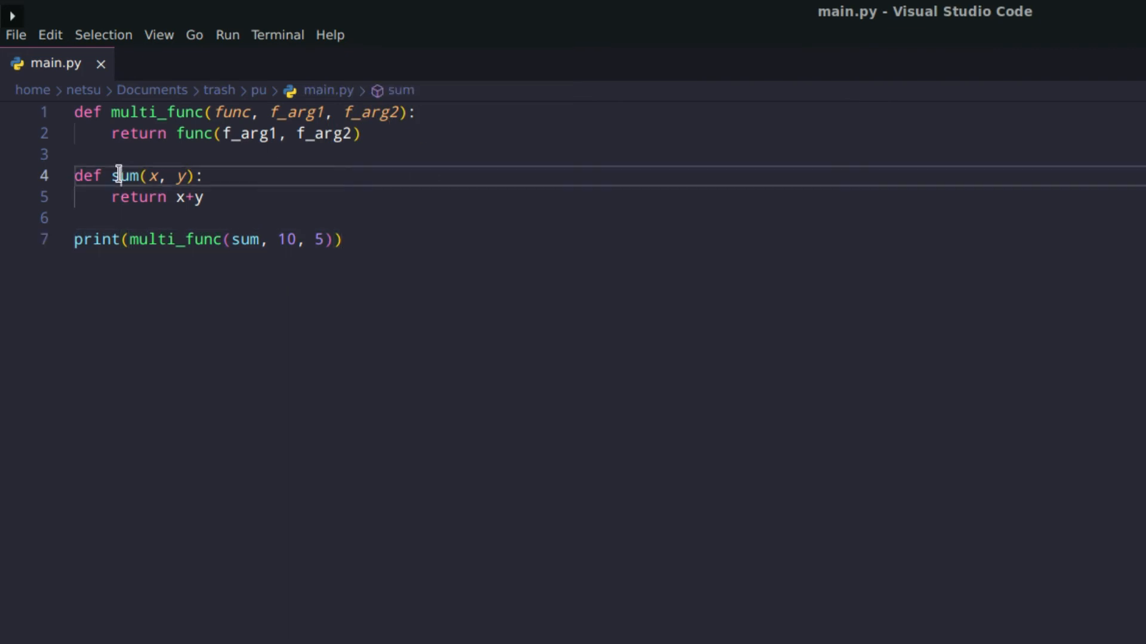
{"action": "left_click", "coordinate": [227, 112]}
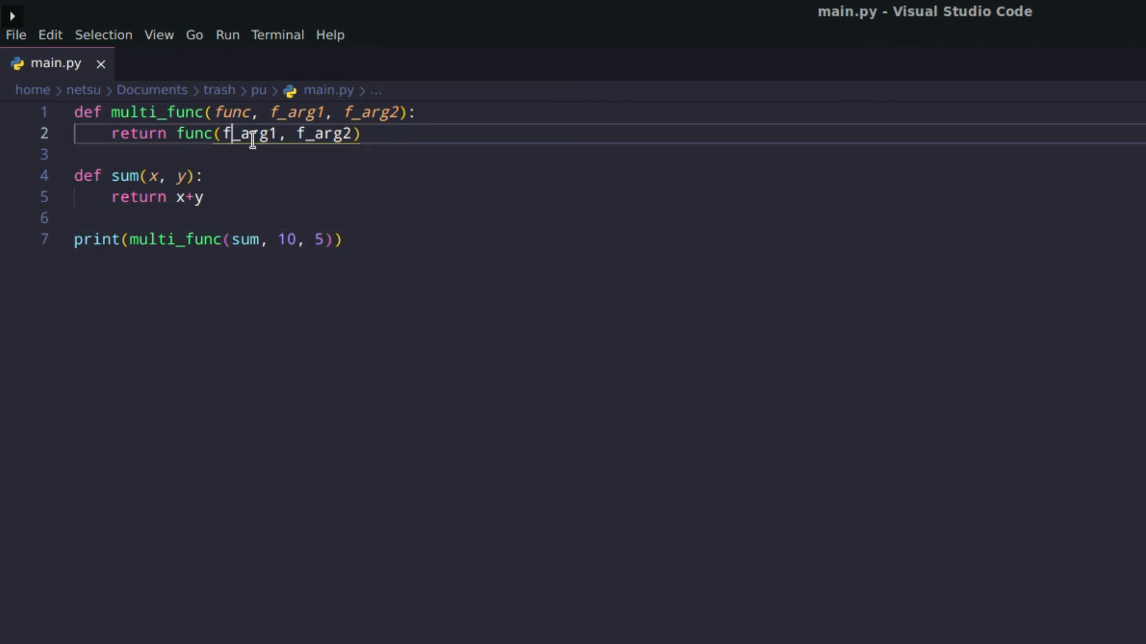
{"action": "double_click", "coordinate": [321, 134]}
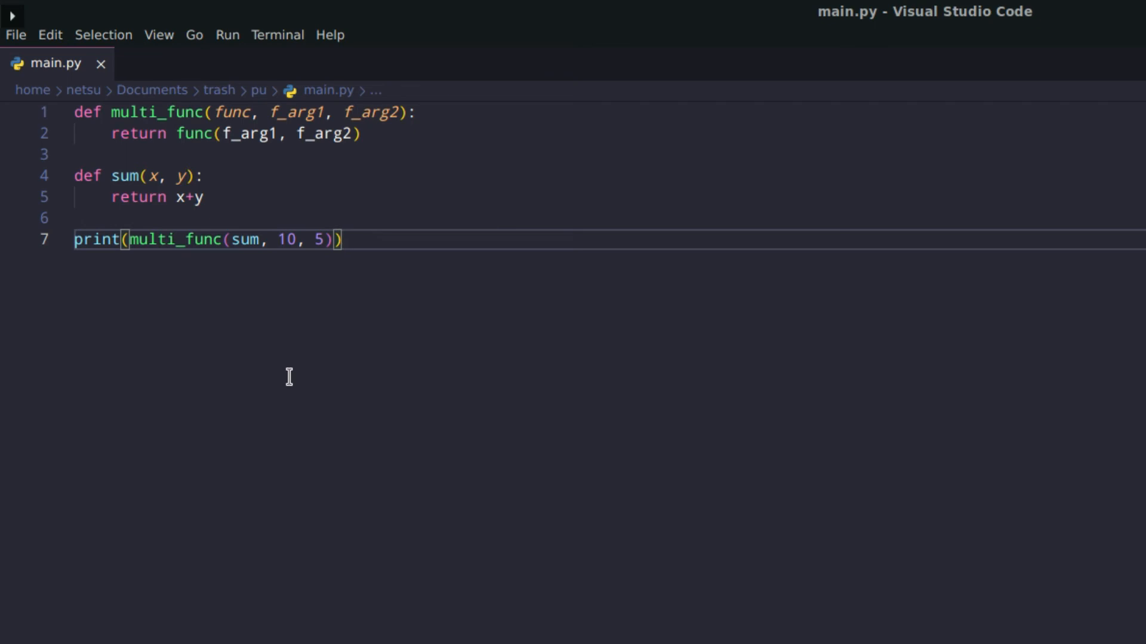
{"action": "mouse_move", "coordinate": [443, 280]}
{"action": "type", "text": "def"}
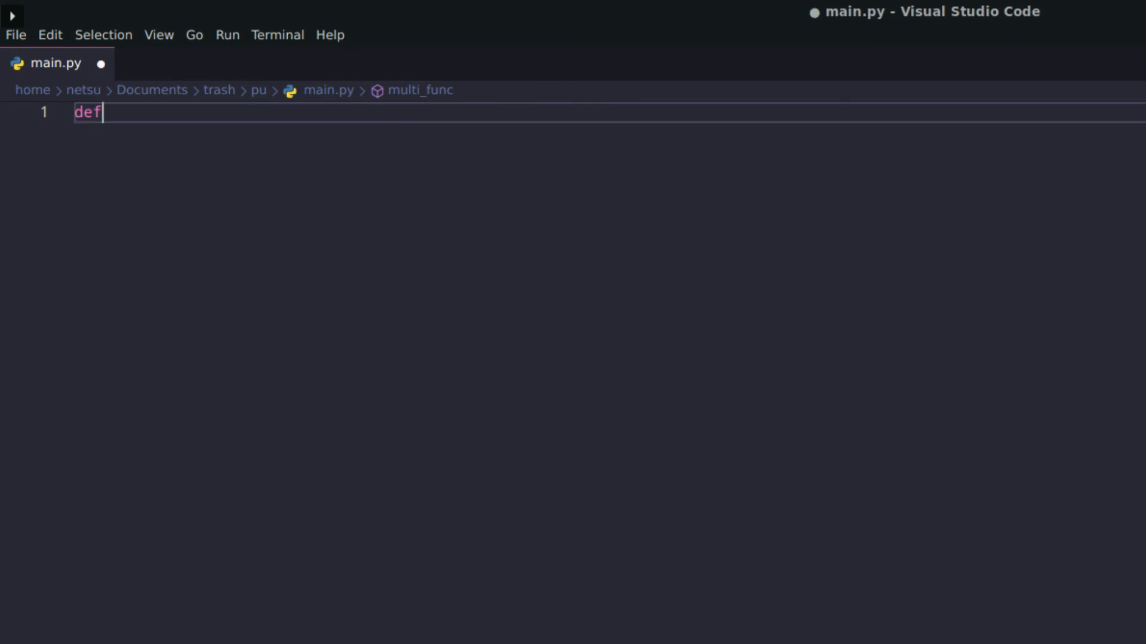
Step: Write the header def add_twice(func, arg): and move into its body
{"action": "type", "text": "a"}
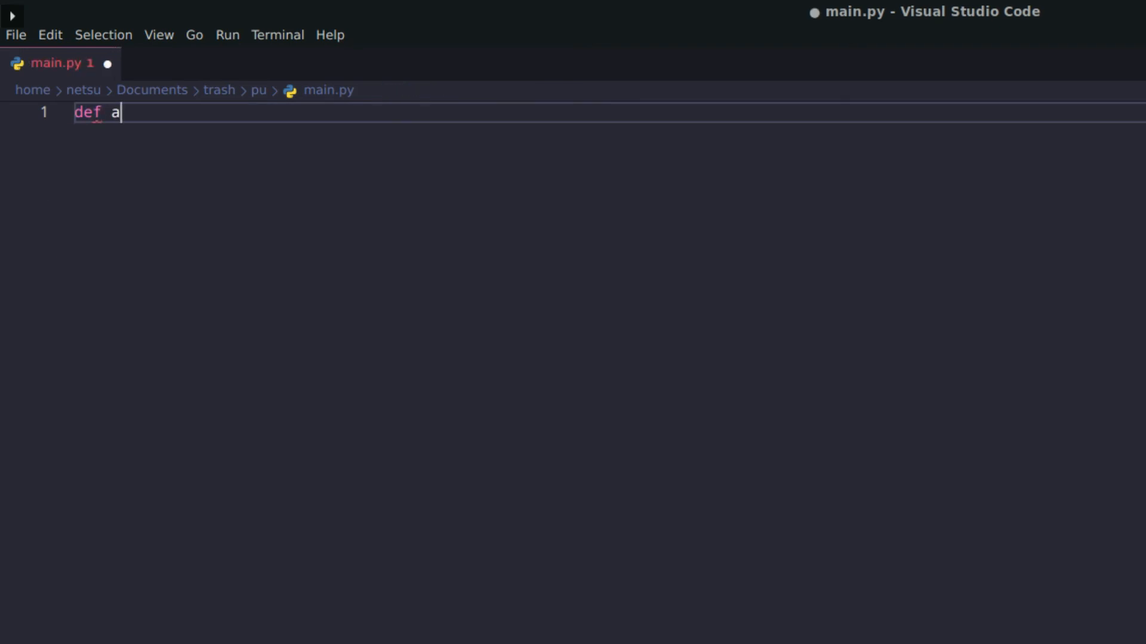
{"action": "type", "text": "dd_"}
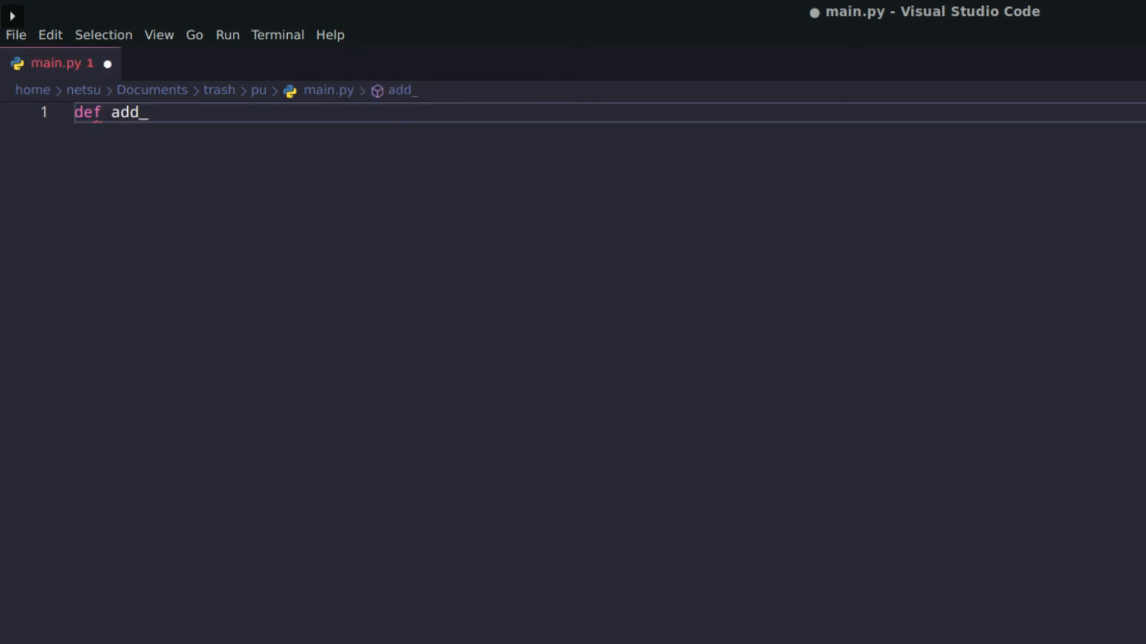
{"action": "type", "text": "twice"}
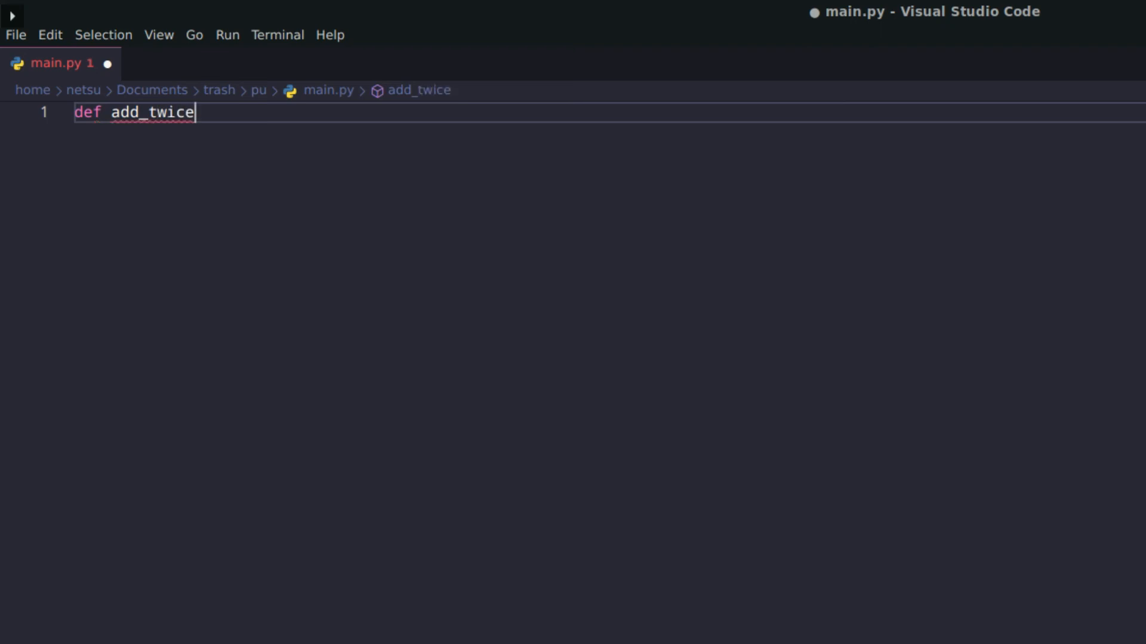
{"action": "type", "text": "(f"}
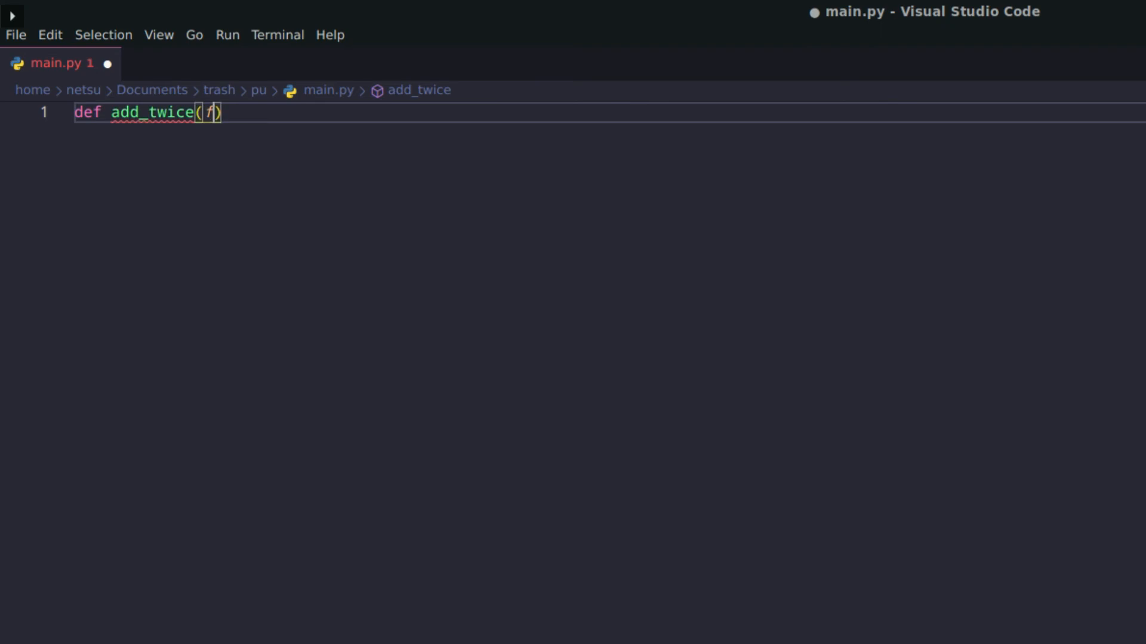
{"action": "type", "text": "unc, a"}
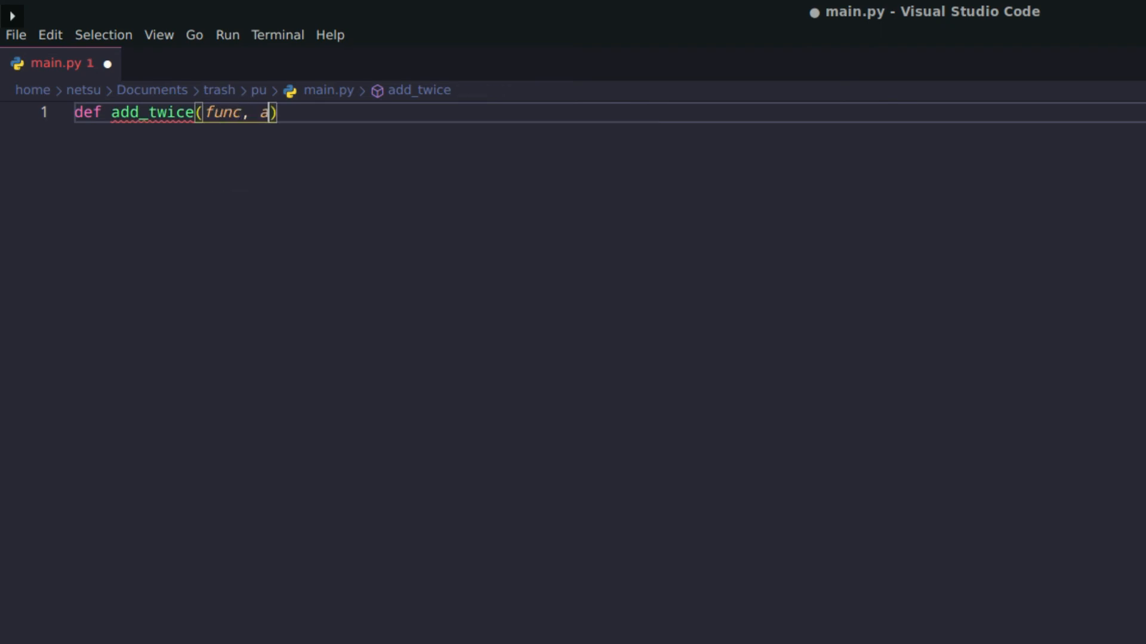
{"action": "type", "text": "rg"}
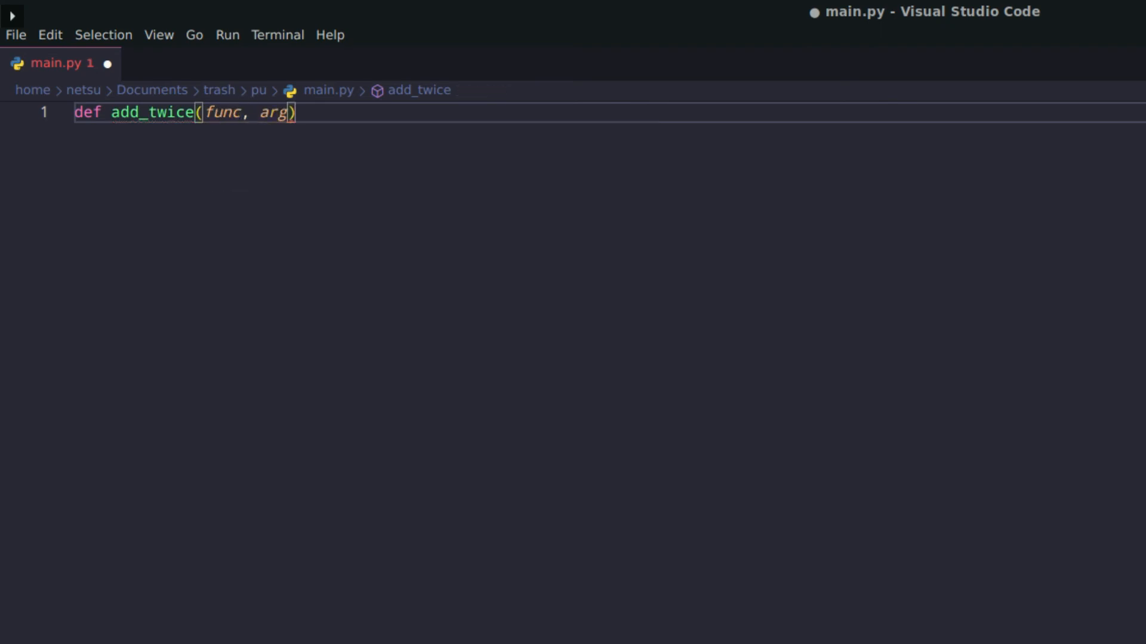
{"action": "key", "text": "enter"}
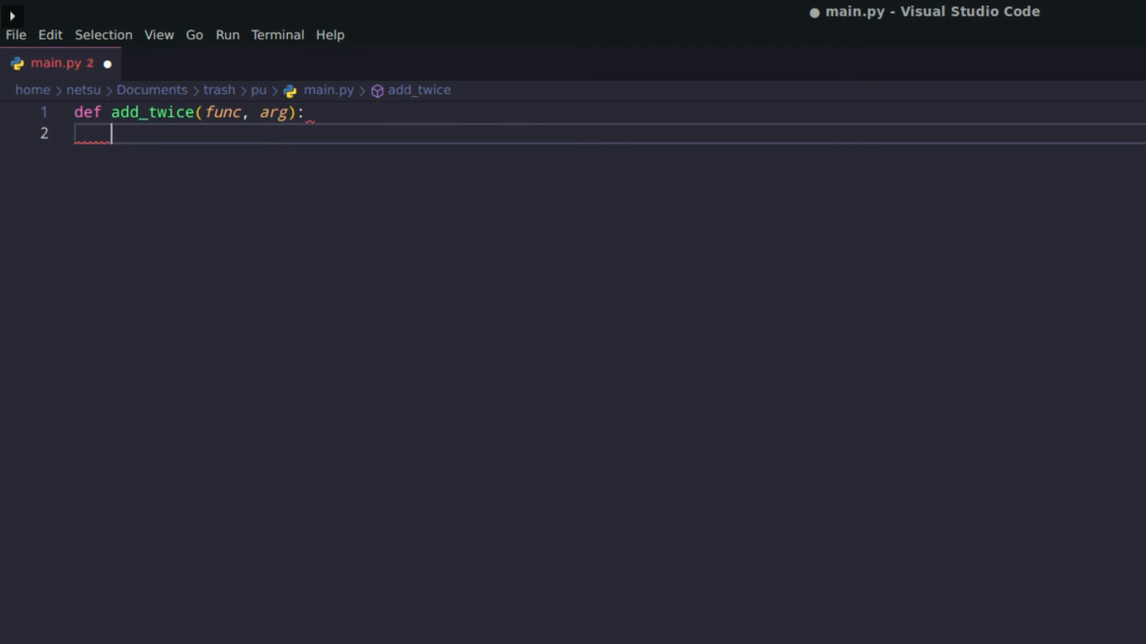
Step: Add the body return func(func(arg)), fixing stray parentheses, and start a new line
{"action": "type", "text": "return"}
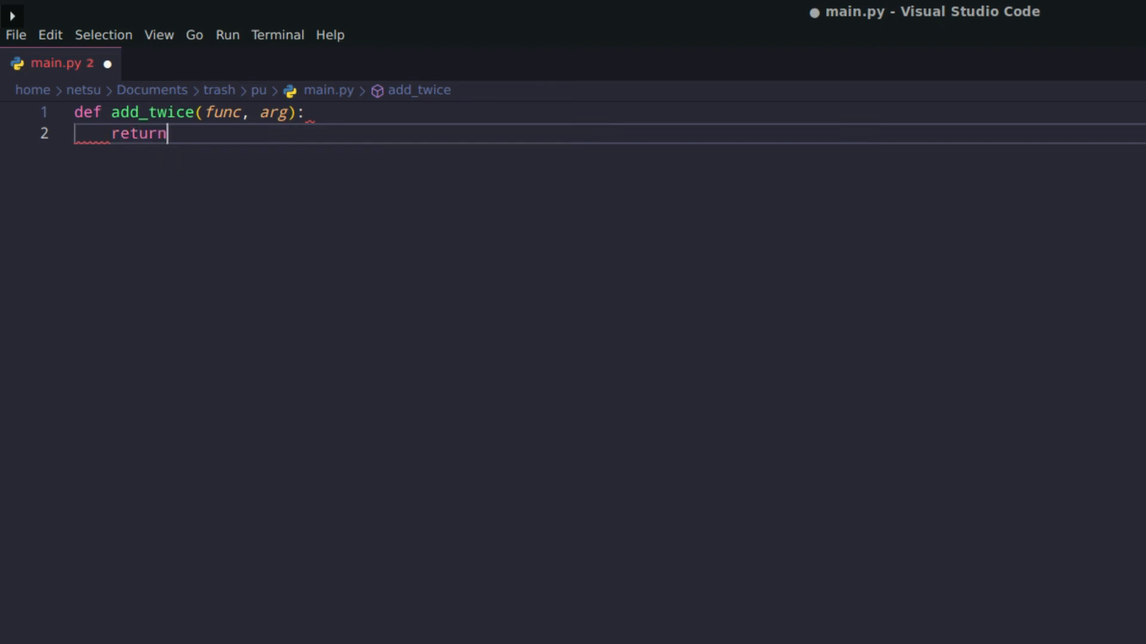
{"action": "type", "text": "(func)"}
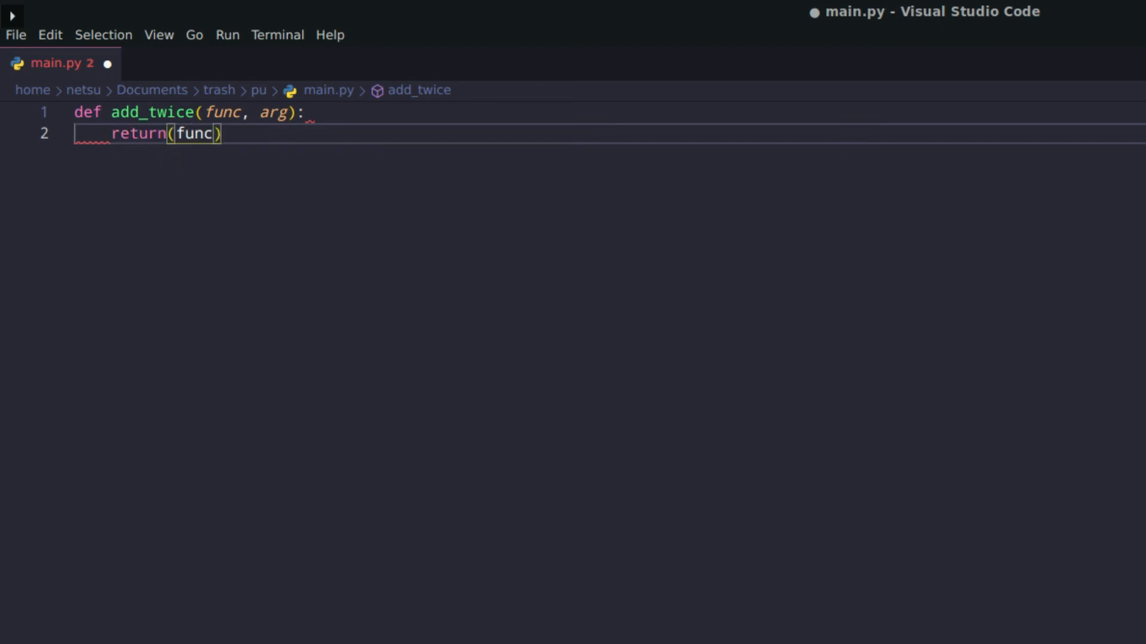
{"action": "type", "text": "()"}
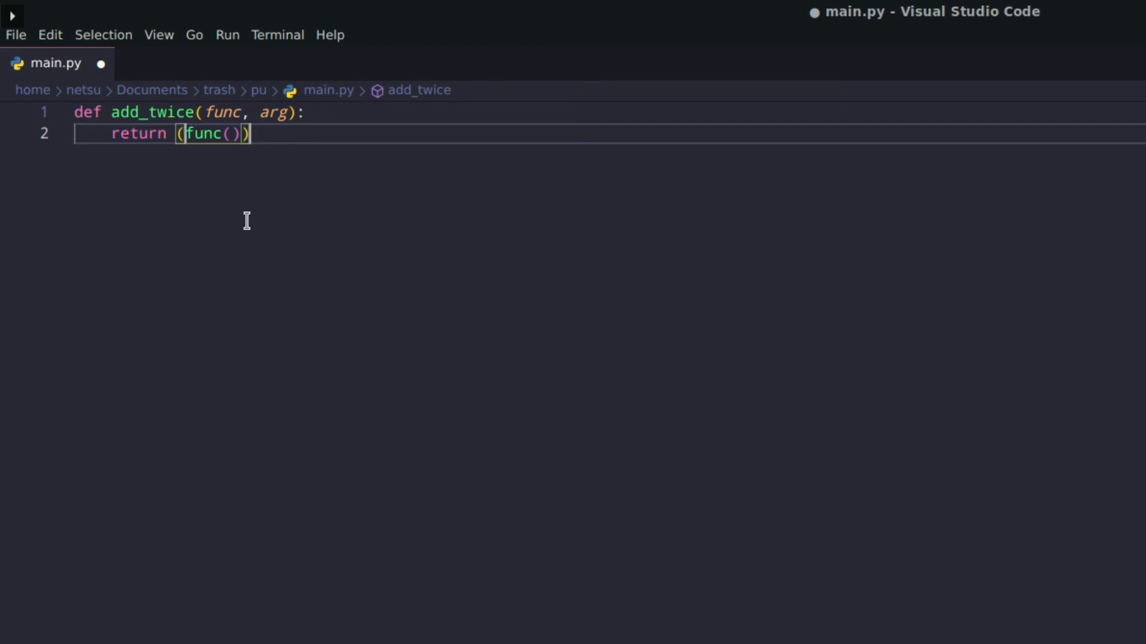
{"action": "key", "text": "Backspace"}
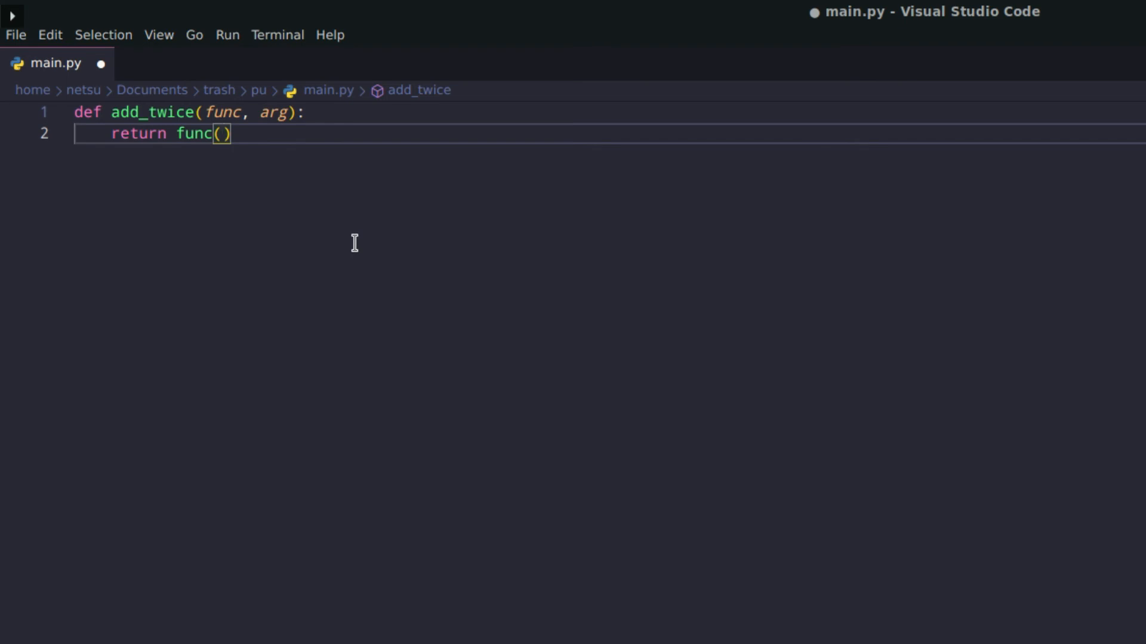
{"action": "type", "text": "func("}
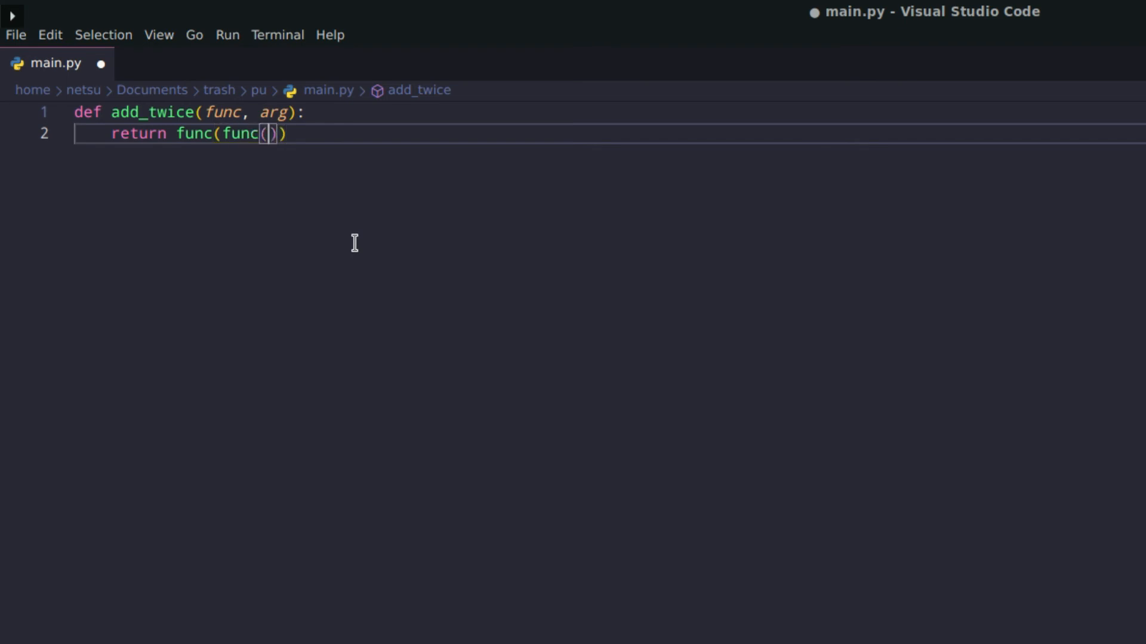
{"action": "type", "text": "arg"}
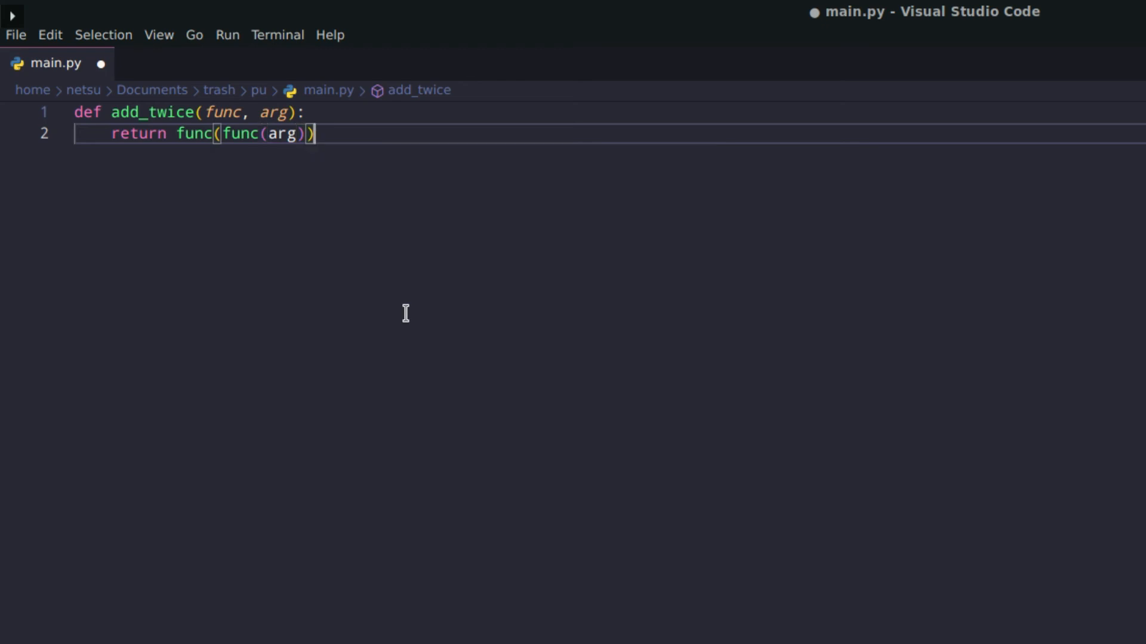
{"action": "key", "text": "Return"}
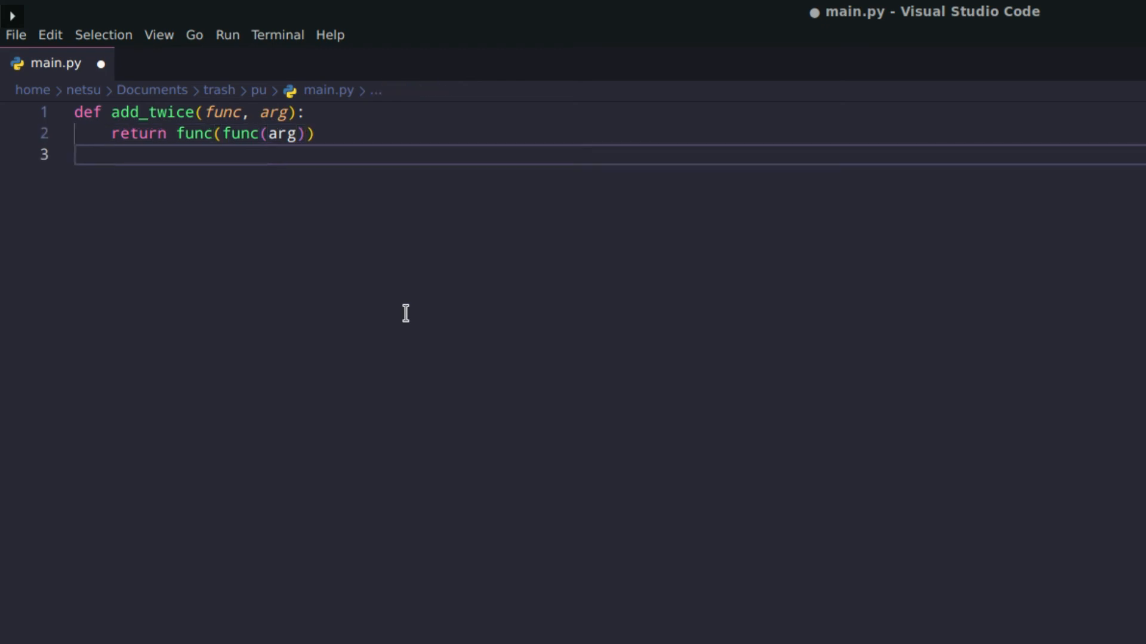
Step: Define add_10(x) returning x + 10 below add_twice, with blank lines around it
{"action": "key", "text": "Return"}
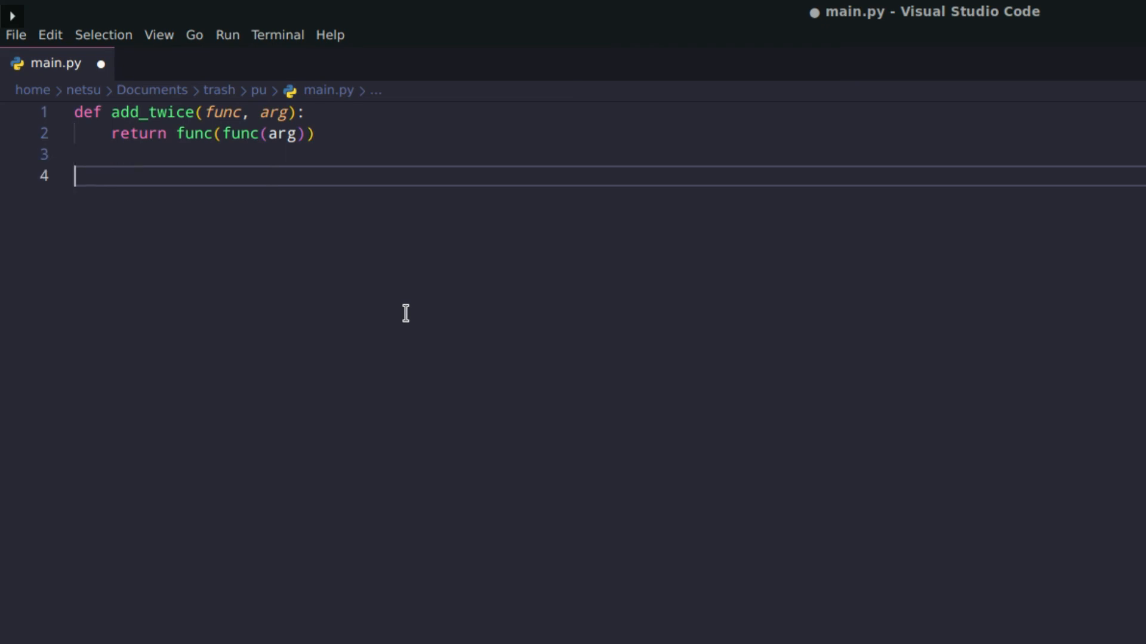
{"action": "type", "text": "def"}
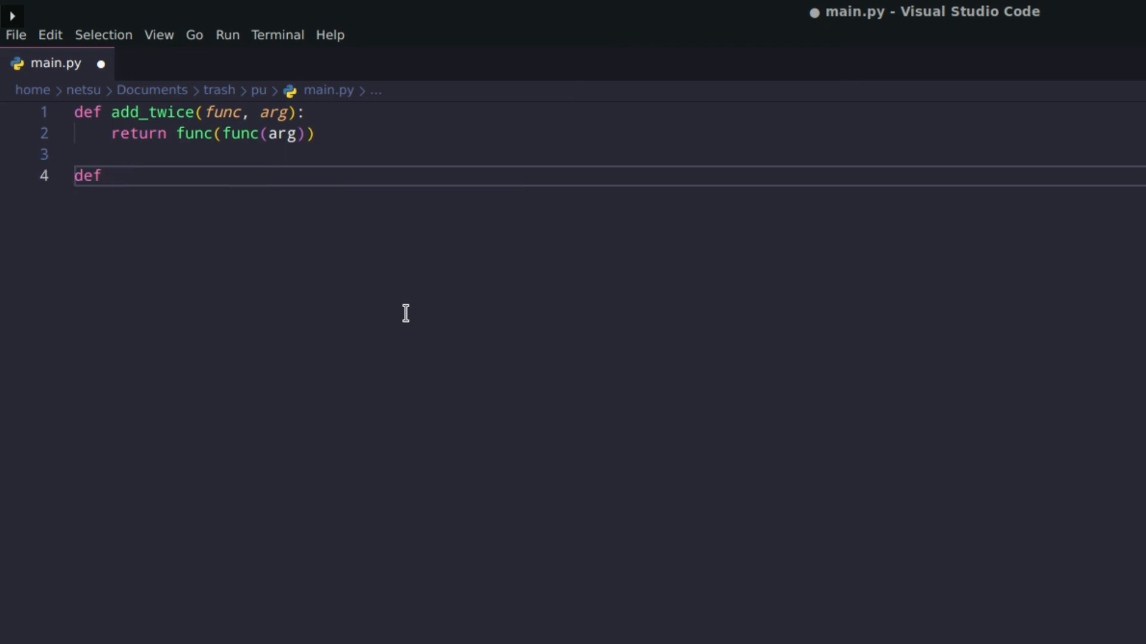
{"action": "type", "text": "add_10"}
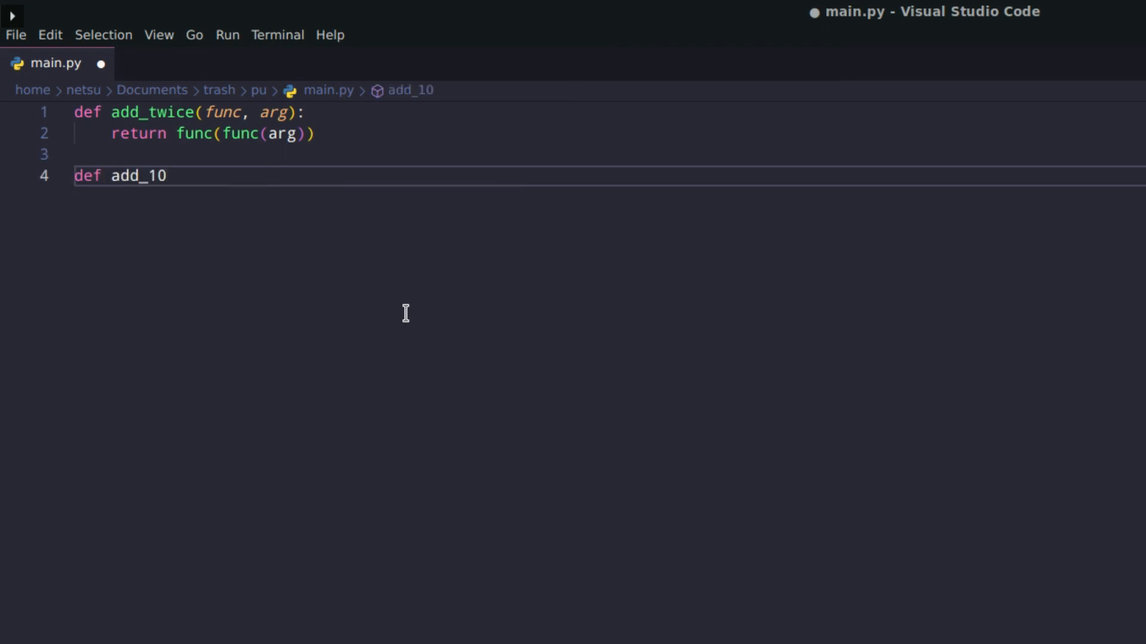
{"action": "type", "text": "(x)"}
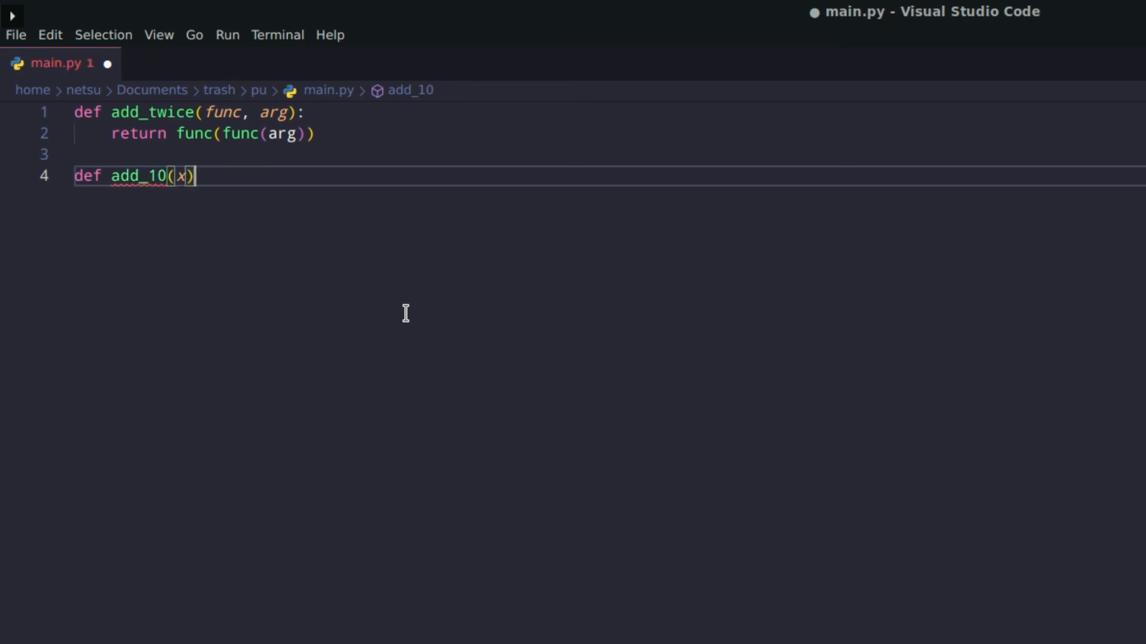
{"action": "type", "text": ":"}
{"action": "type", "text": "return"}
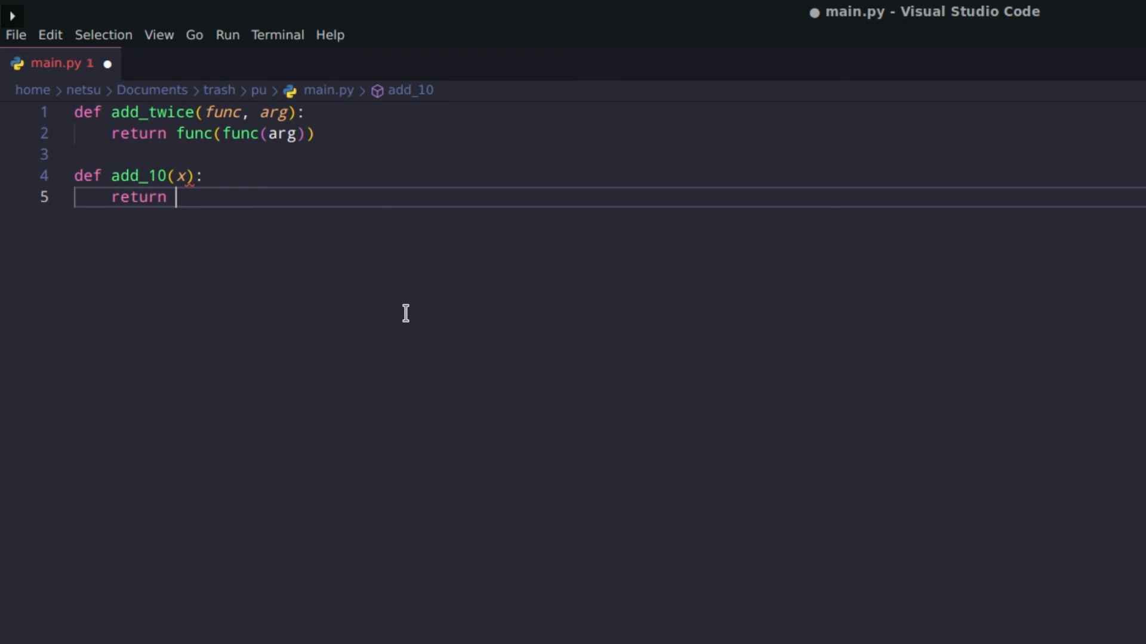
{"action": "type", "text": "x + 10"}
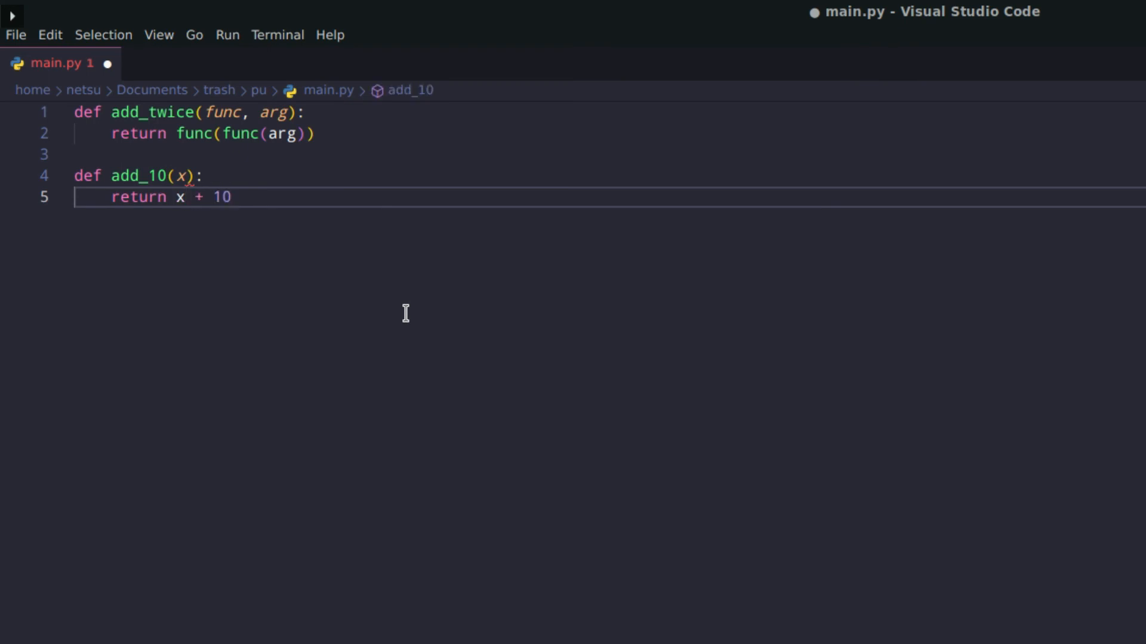
{"action": "key", "text": "Enter"}
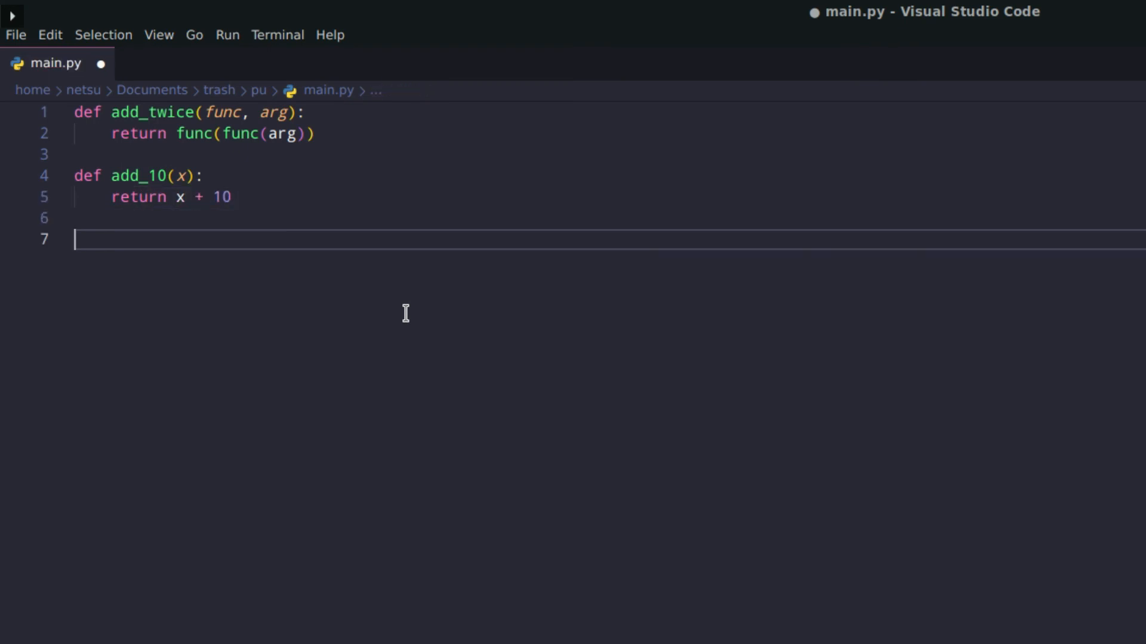
Step: Write the call print(add_twice(add_10, 5)) on line 7
{"action": "type", "text": "print"}
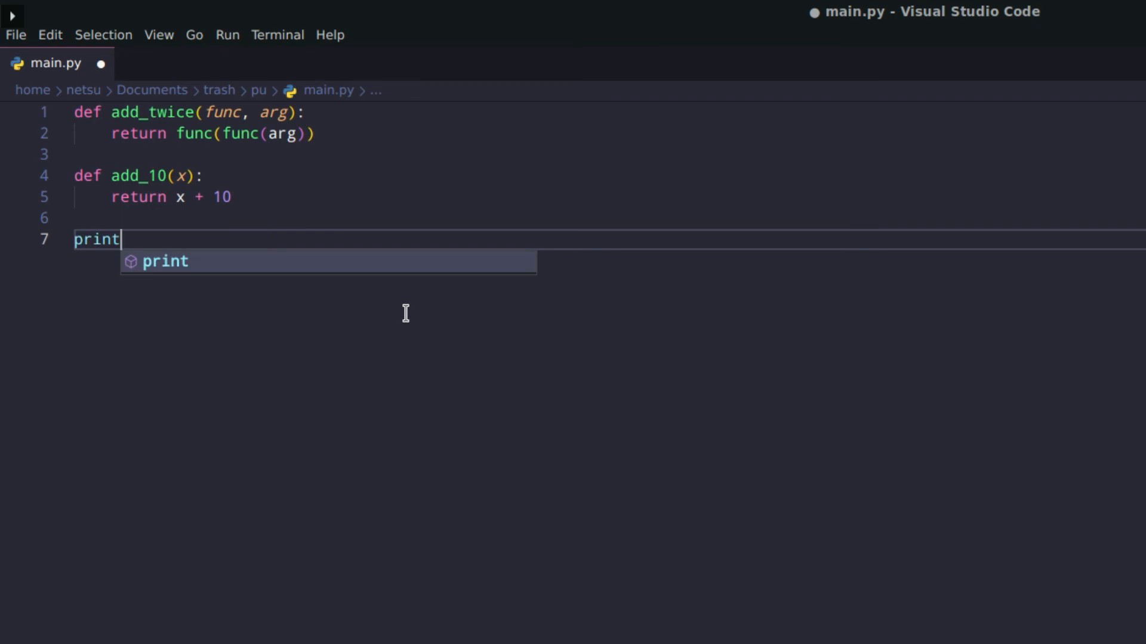
{"action": "type", "text": "(add"}
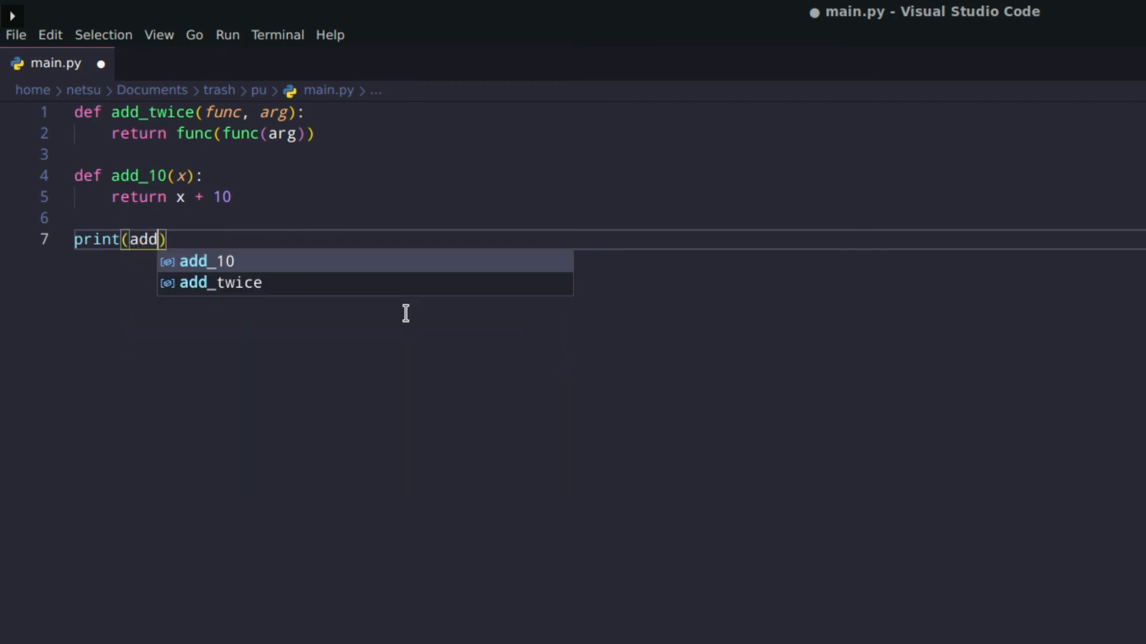
{"action": "left_click", "coordinate": [219, 283]}
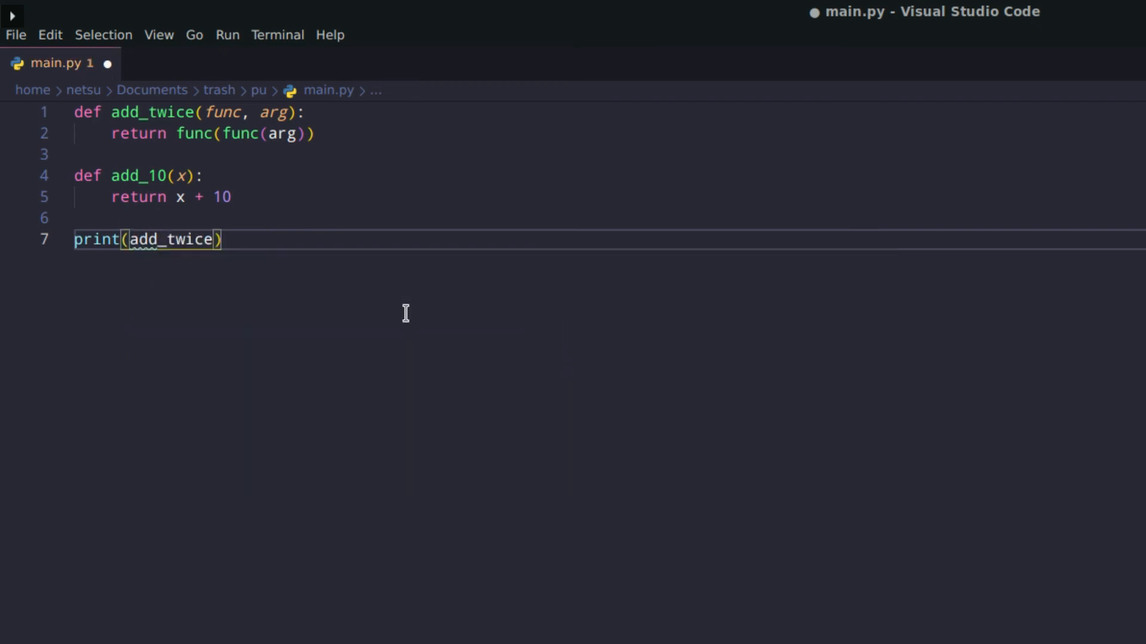
{"action": "type", "text": "(add_10"}
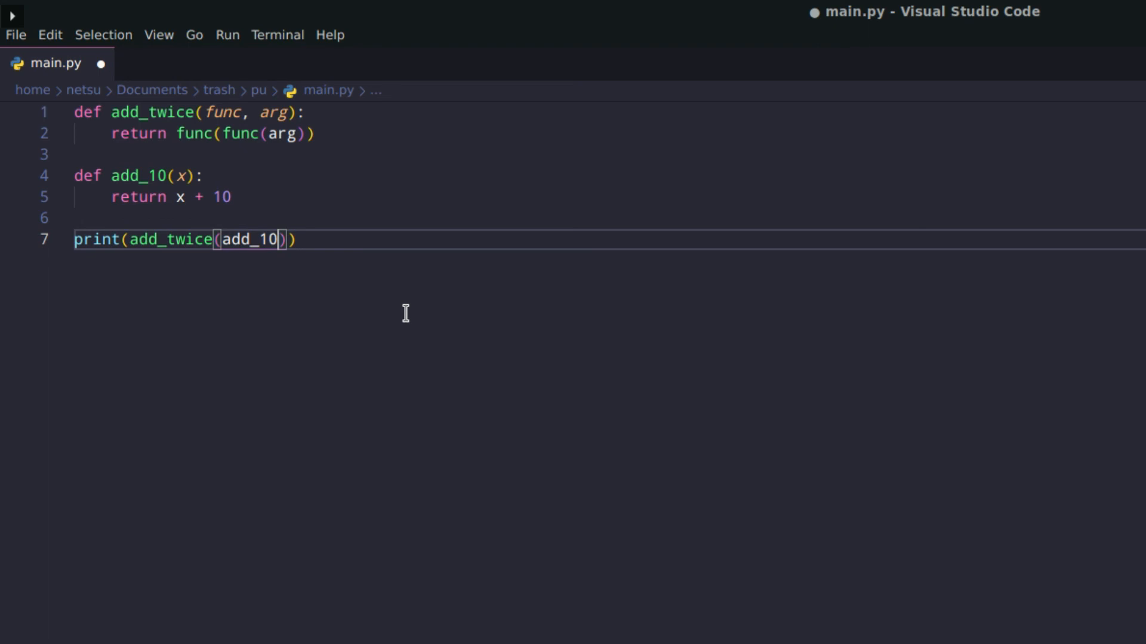
{"action": "type", "text": ", 5"}
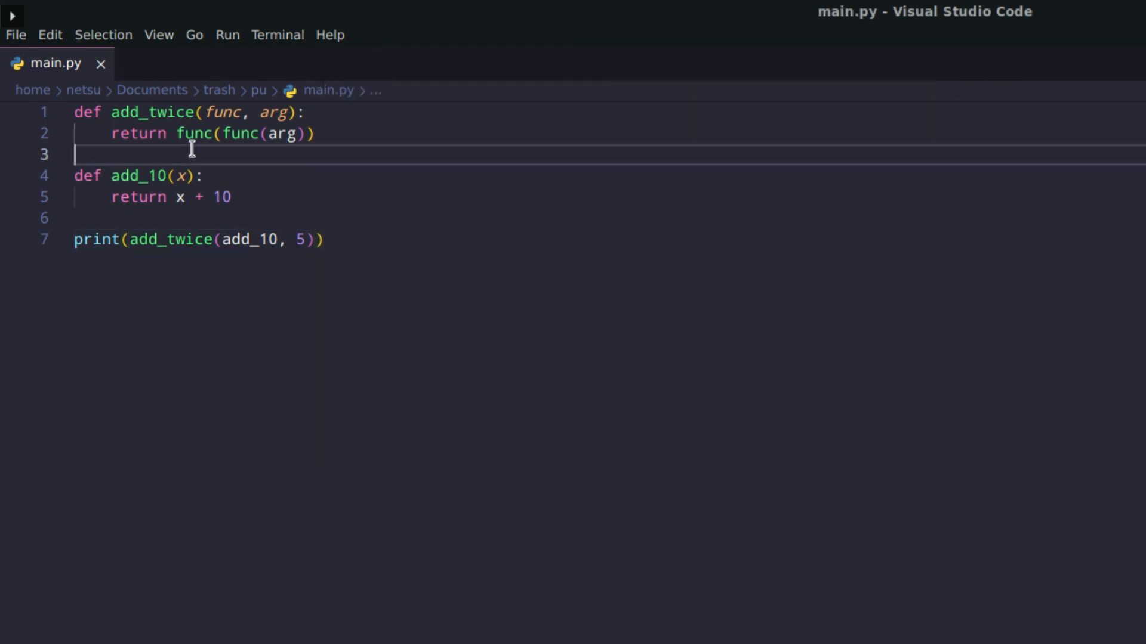
{"action": "mouse_move", "coordinate": [225, 267]}
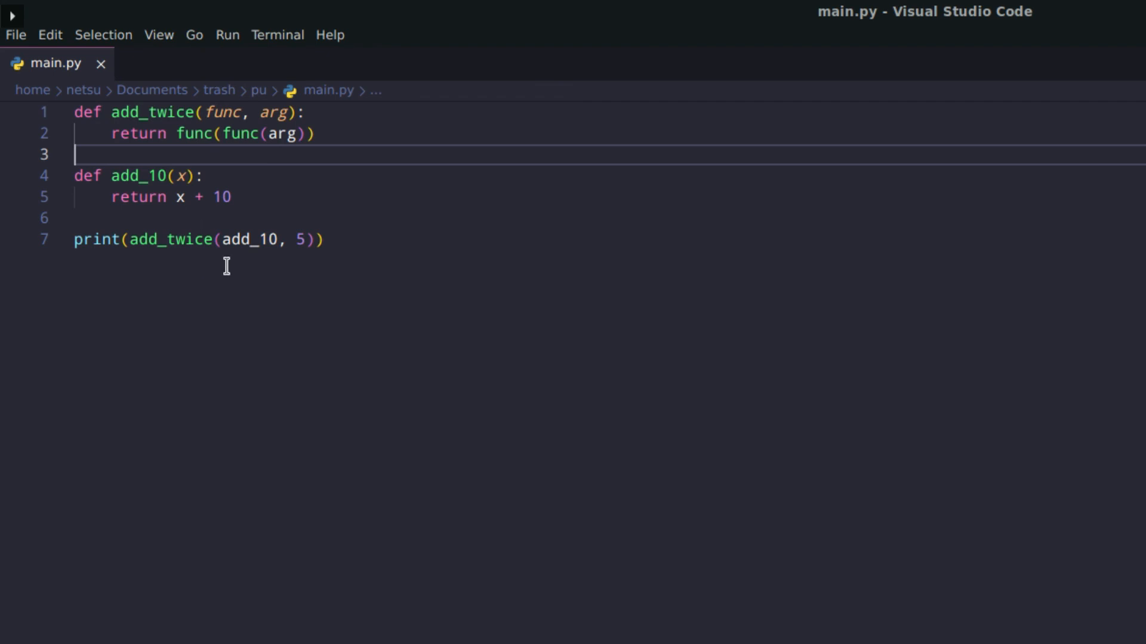
Step: Add the comment # 5 + 10 = 15 below the print call
{"action": "key", "text": "Enter"}
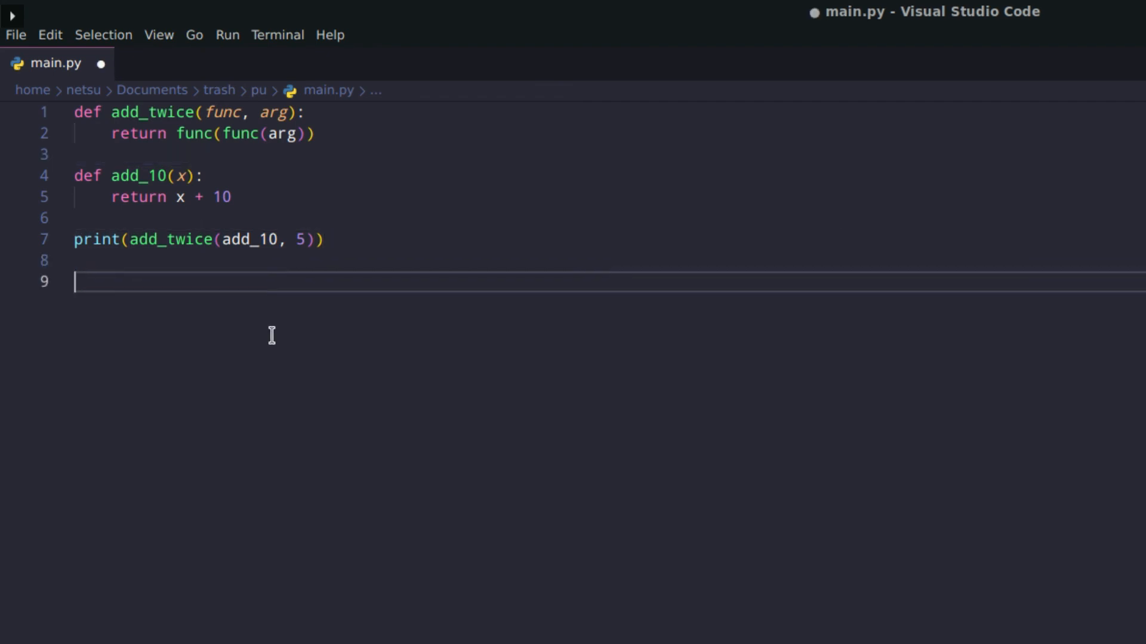
{"action": "type", "text": "#"}
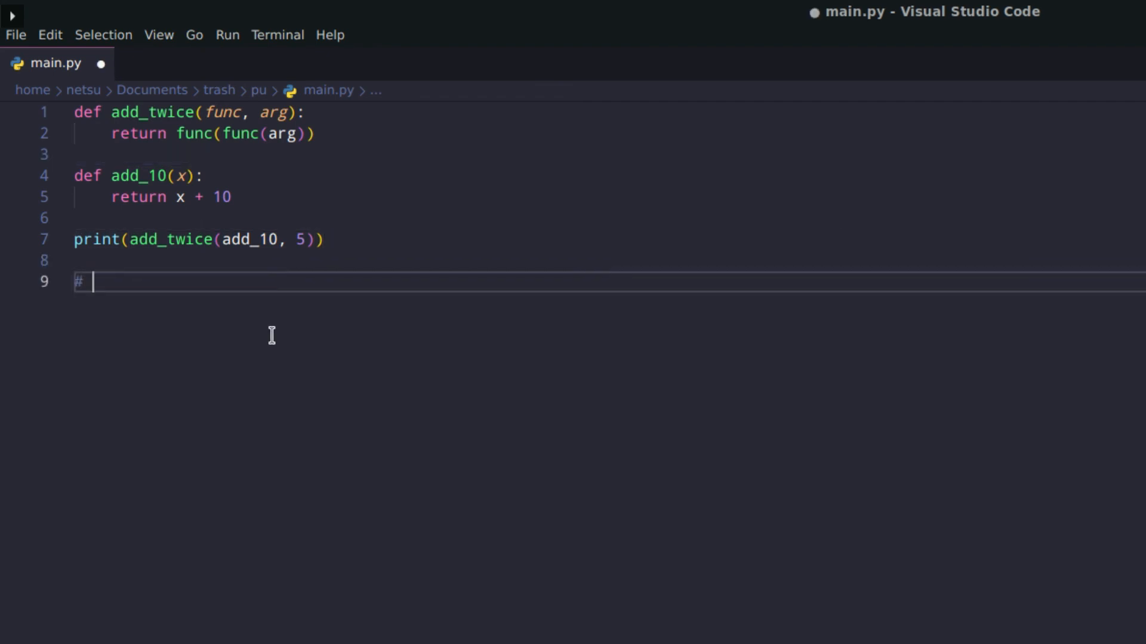
{"action": "mouse_move", "coordinate": [182, 97]}
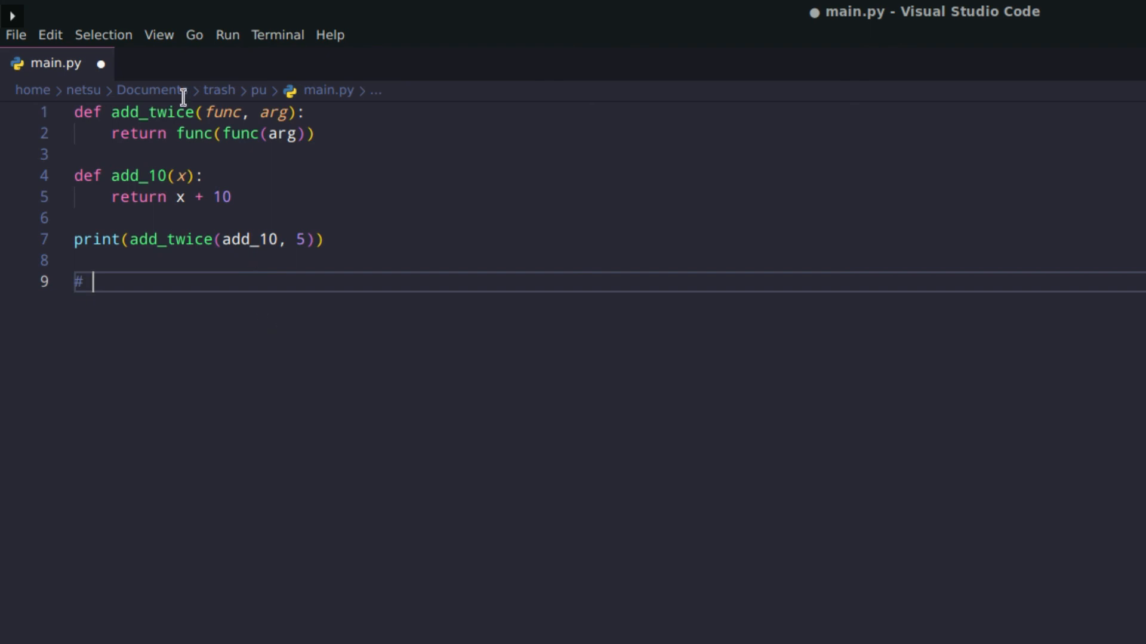
{"action": "mouse_move", "coordinate": [187, 158]}
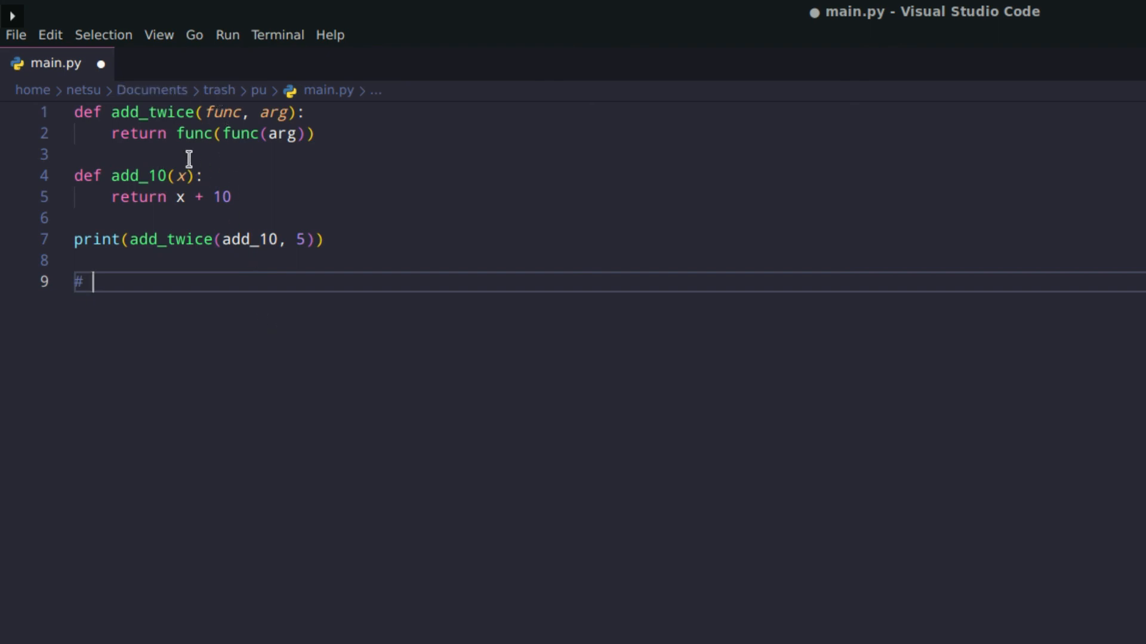
{"action": "mouse_move", "coordinate": [169, 113]}
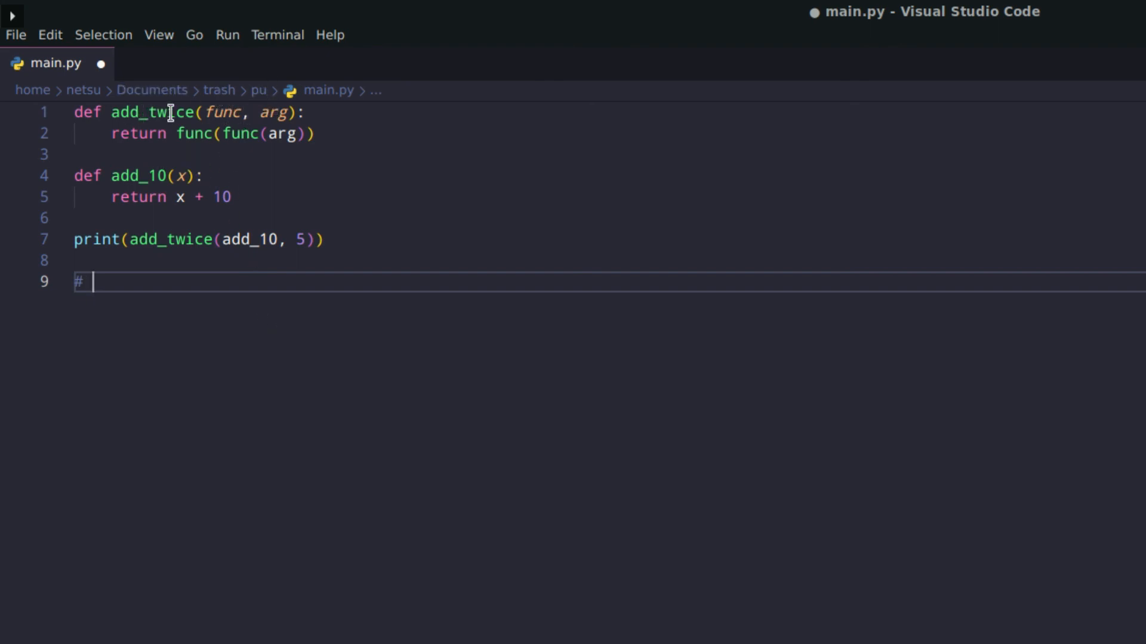
{"action": "mouse_move", "coordinate": [213, 133]}
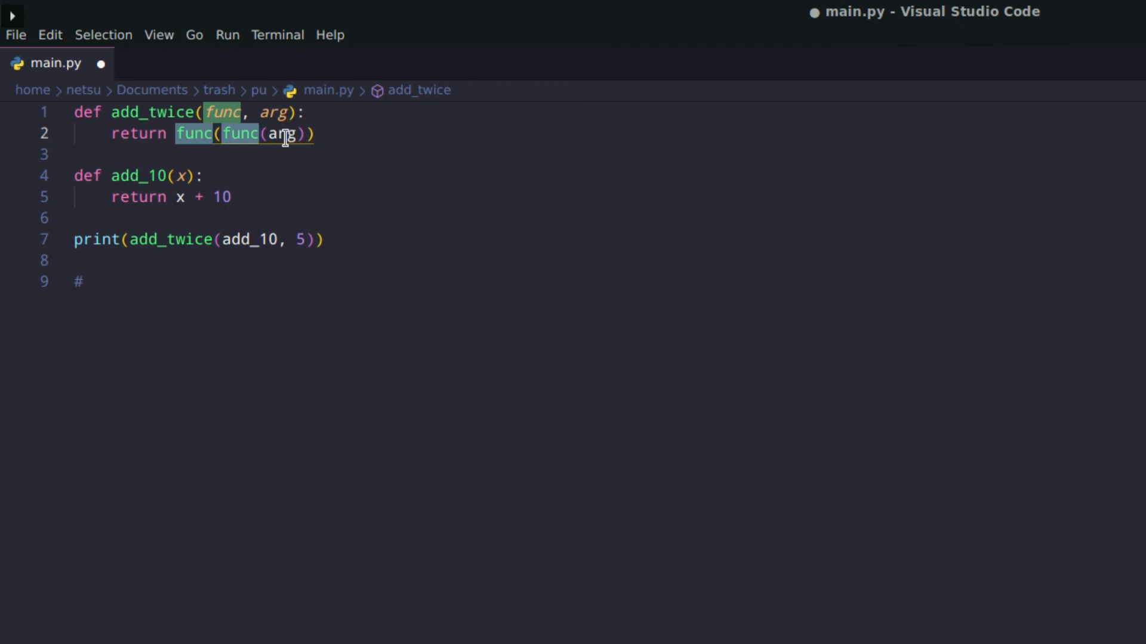
{"action": "left_click", "coordinate": [80, 282]}
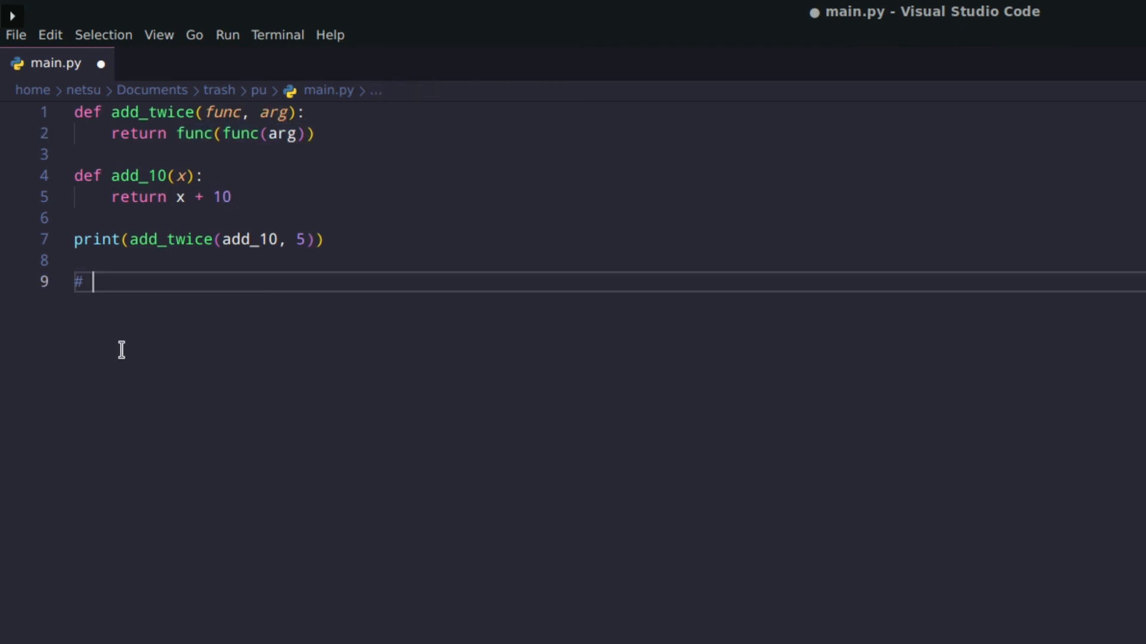
{"action": "type", "text": "5"}
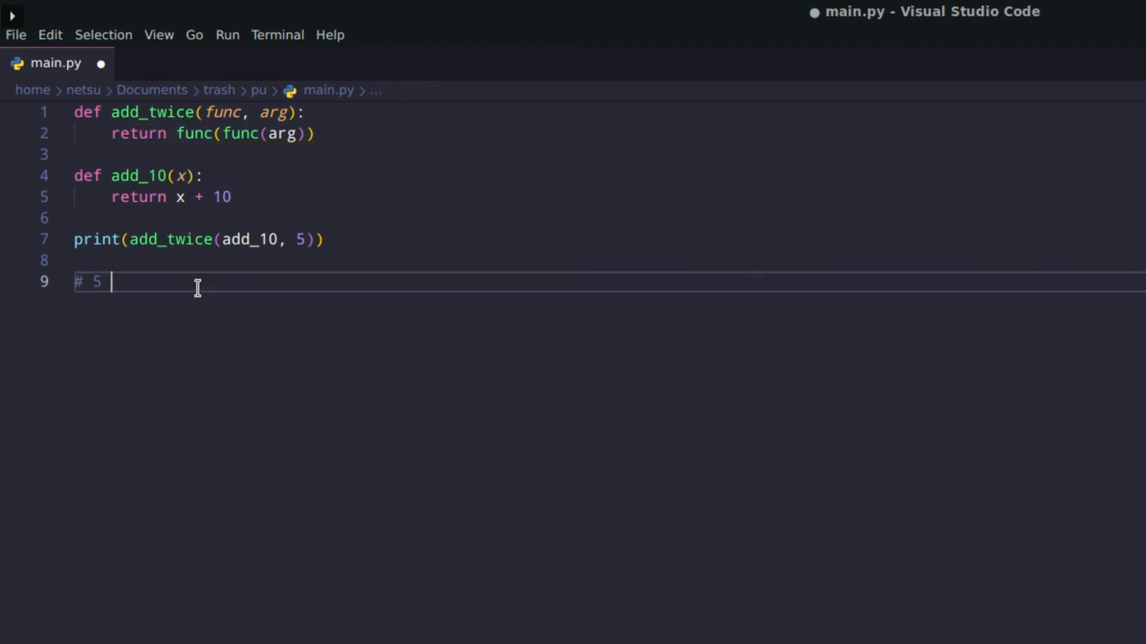
{"action": "type", "text": "+ 10 = 15"}
{"action": "type", "text": "#"}
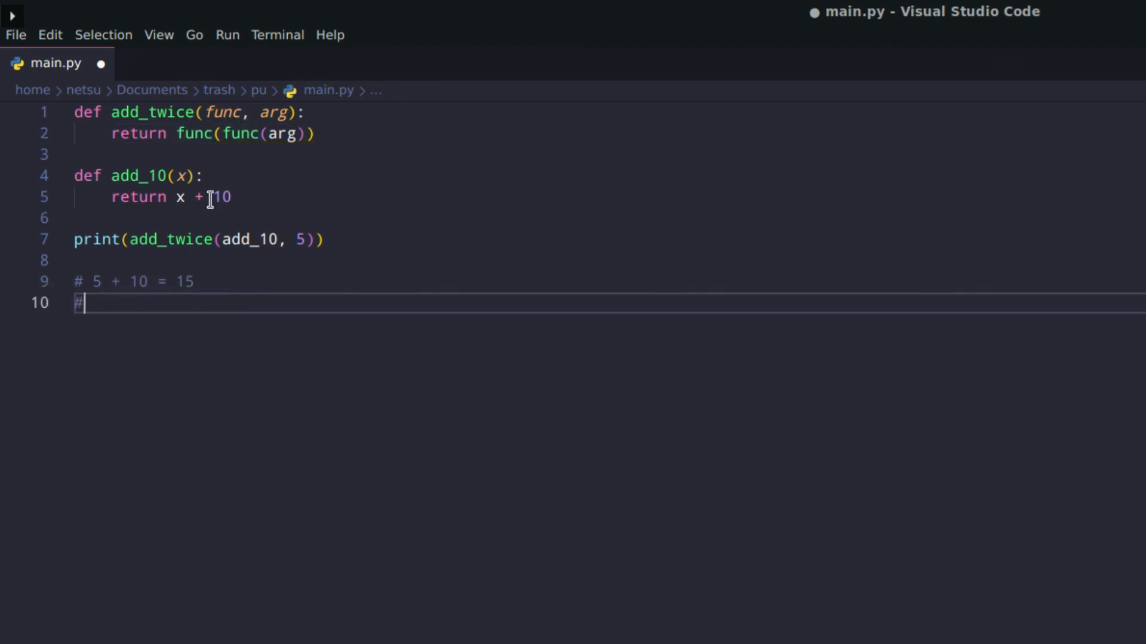
Step: Highlight add_10 and the inner func(arg) call in add_twice to trace the second pass
{"action": "left_click", "coordinate": [304, 132]}
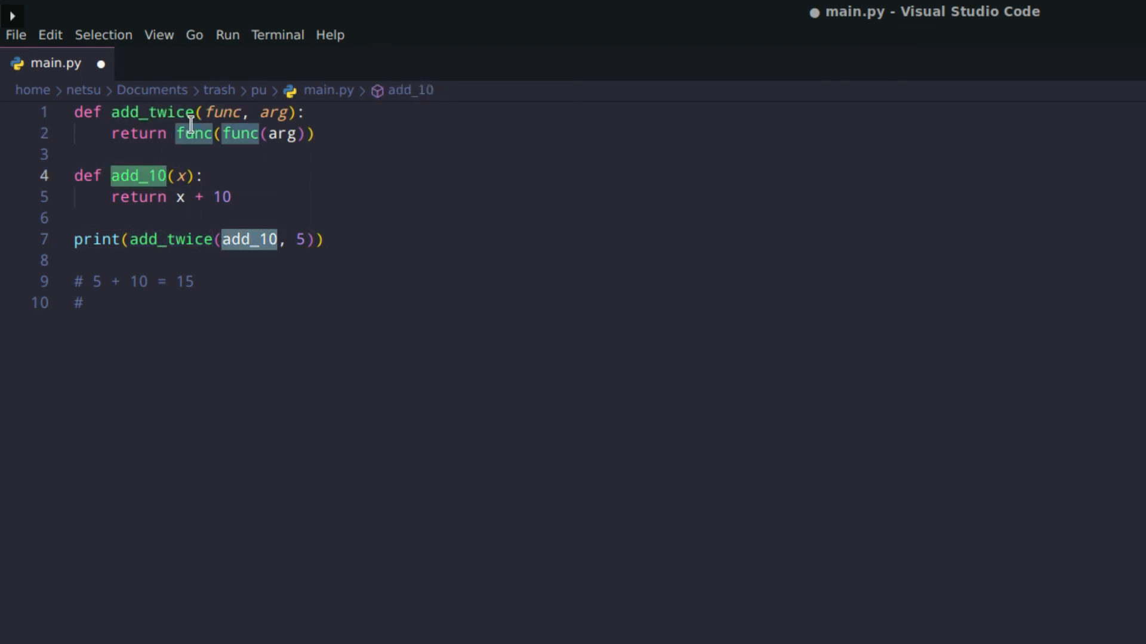
{"action": "left_click", "coordinate": [193, 134]}
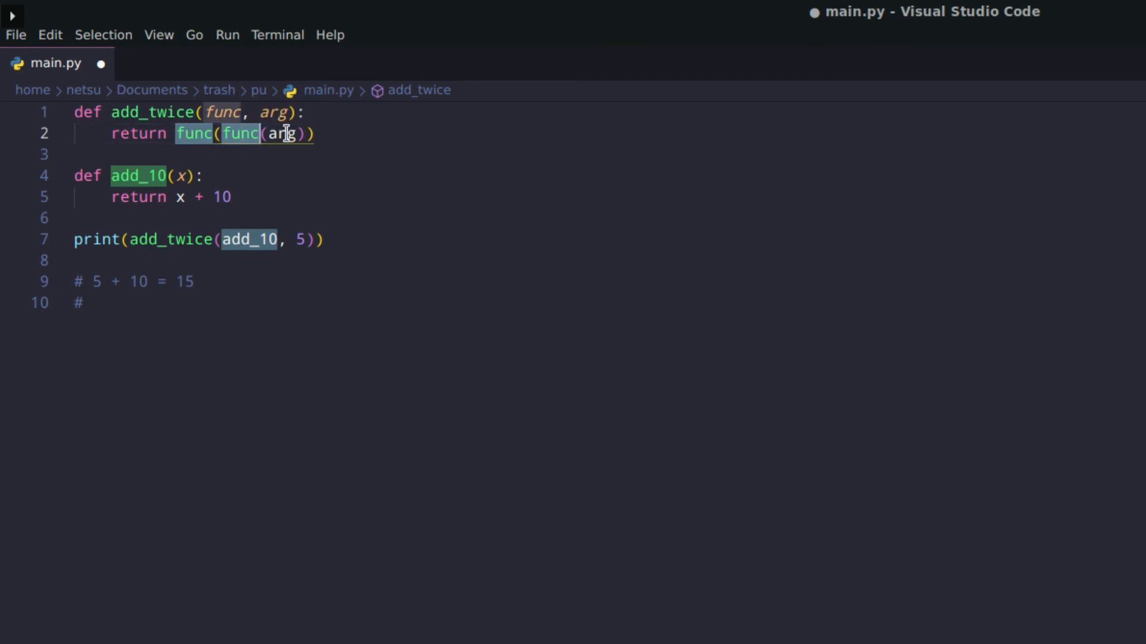
{"action": "left_click", "coordinate": [244, 133]}
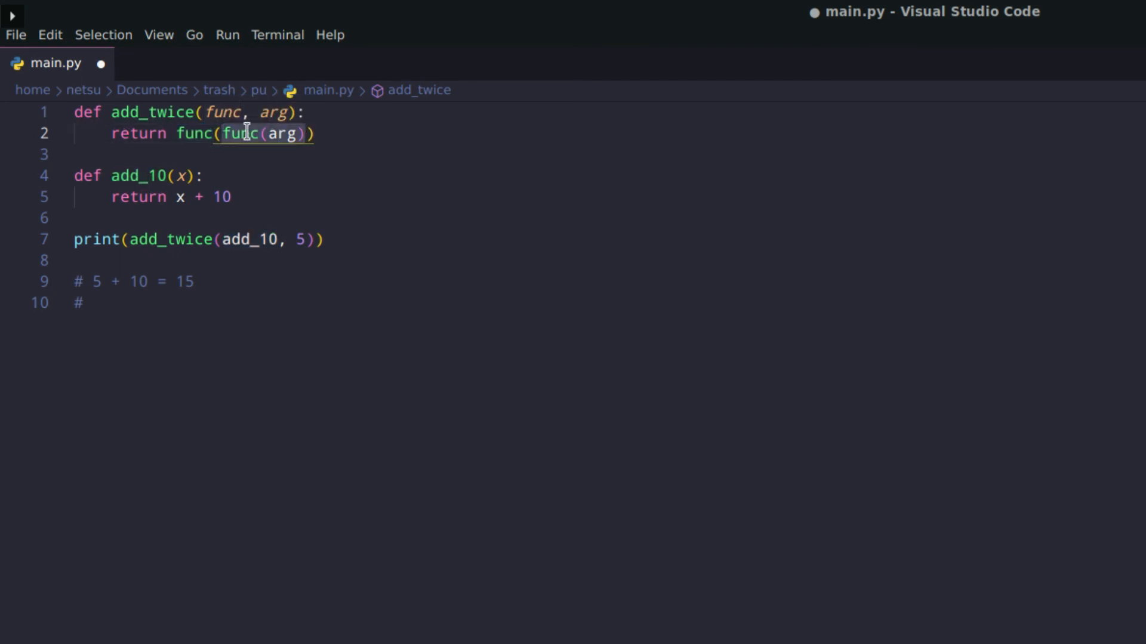
{"action": "mouse_move", "coordinate": [185, 197]}
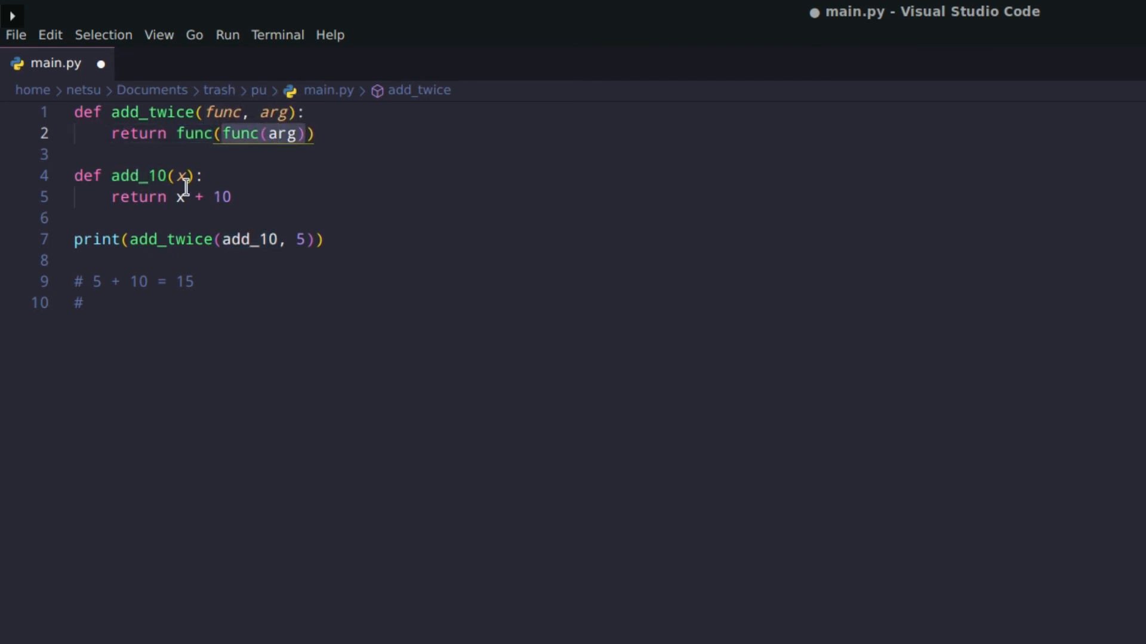
{"action": "double_click", "coordinate": [282, 132]}
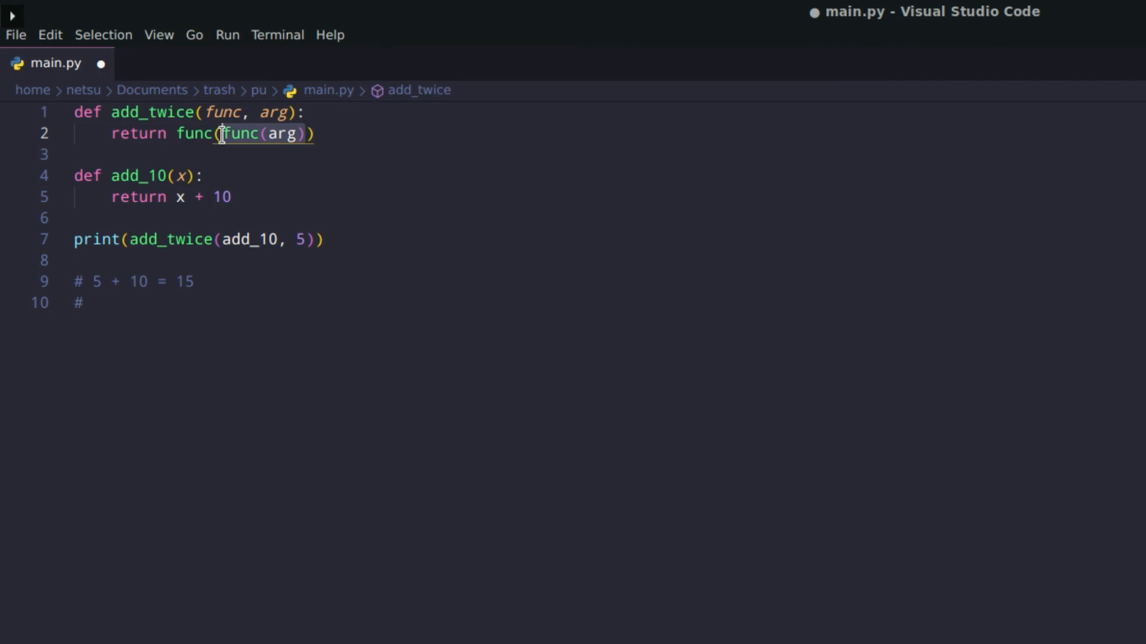
Step: Complete the second comment line as # 10 + 15 = 25
{"action": "left_click", "coordinate": [83, 302]}
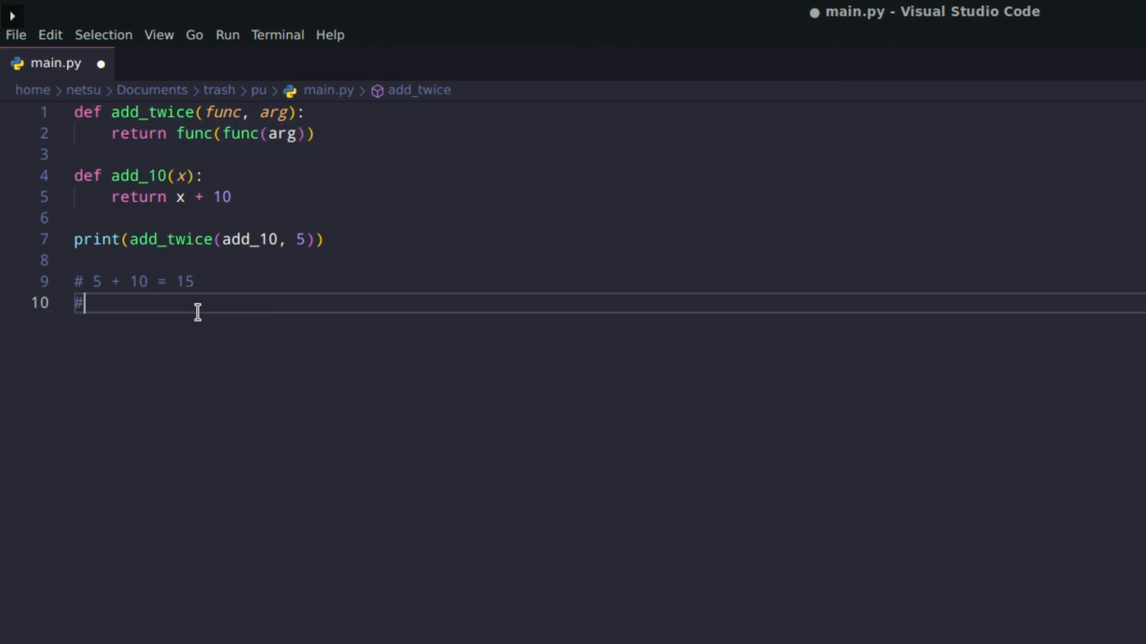
{"action": "type", "text": "10 + 1"}
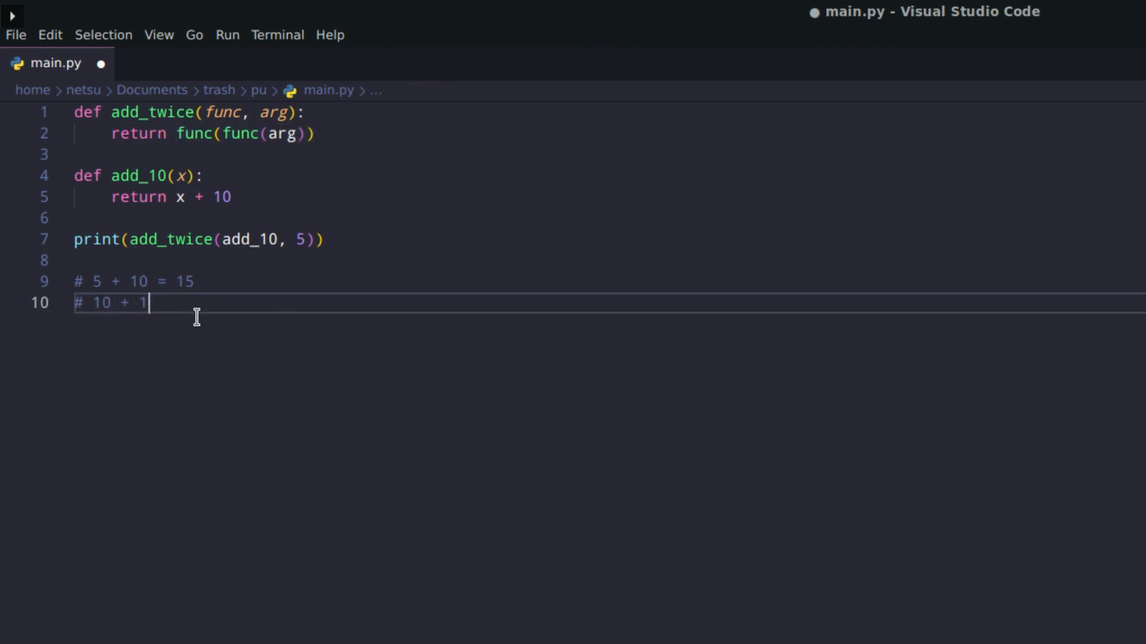
{"action": "type", "text": "5 ="}
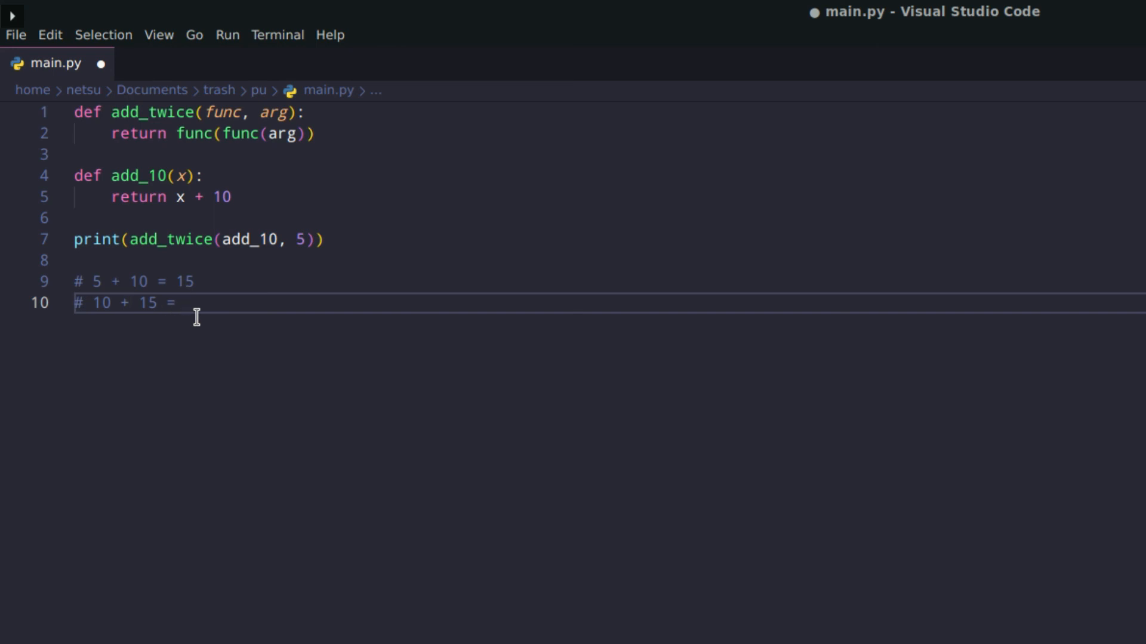
{"action": "type", "text": "25"}
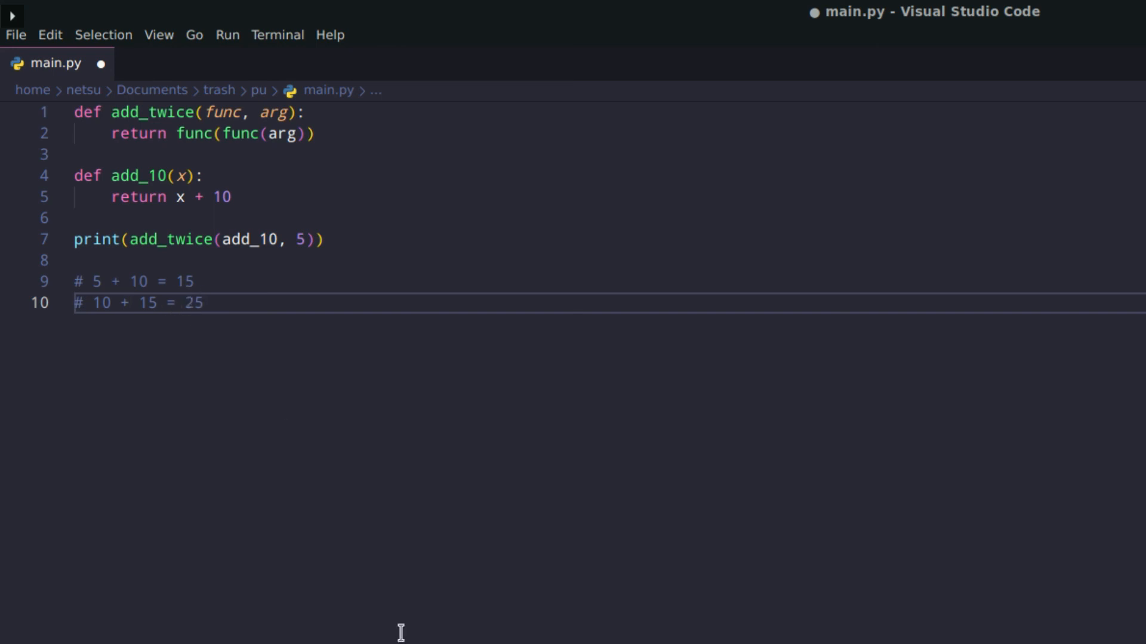
{"action": "mouse_move", "coordinate": [218, 274]}
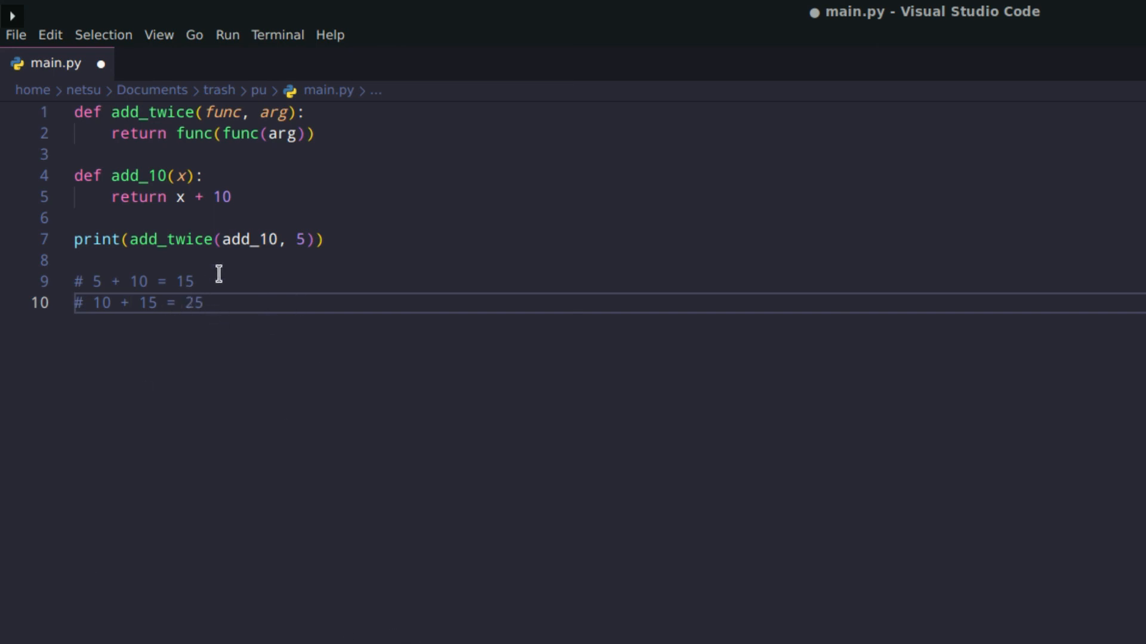
{"action": "mouse_move", "coordinate": [299, 494]}
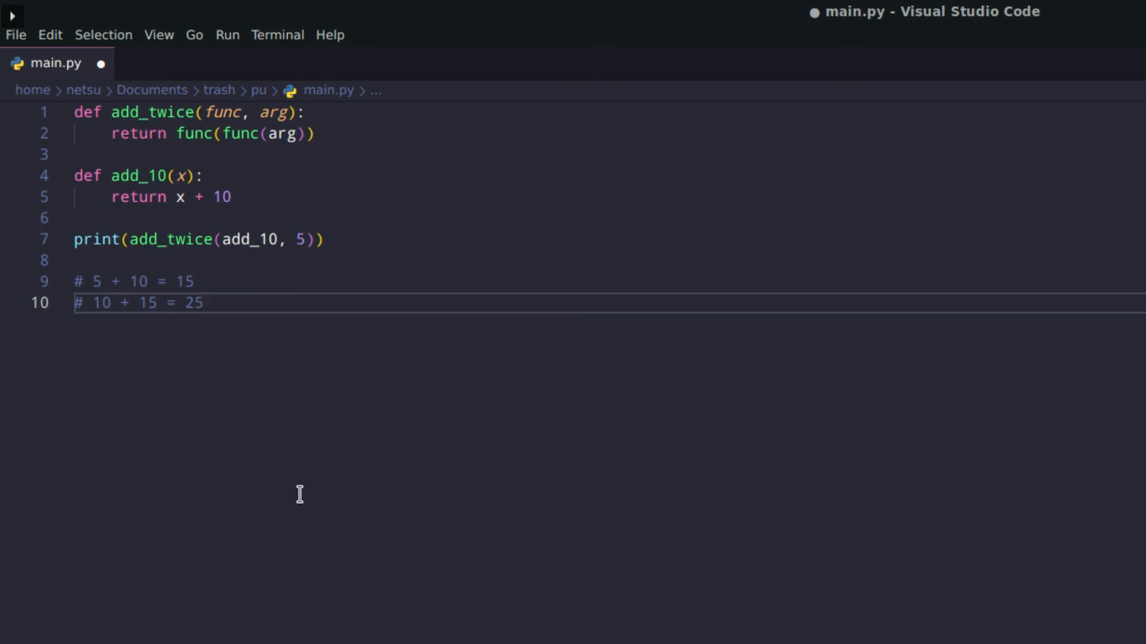
{"action": "mouse_move", "coordinate": [343, 383]}
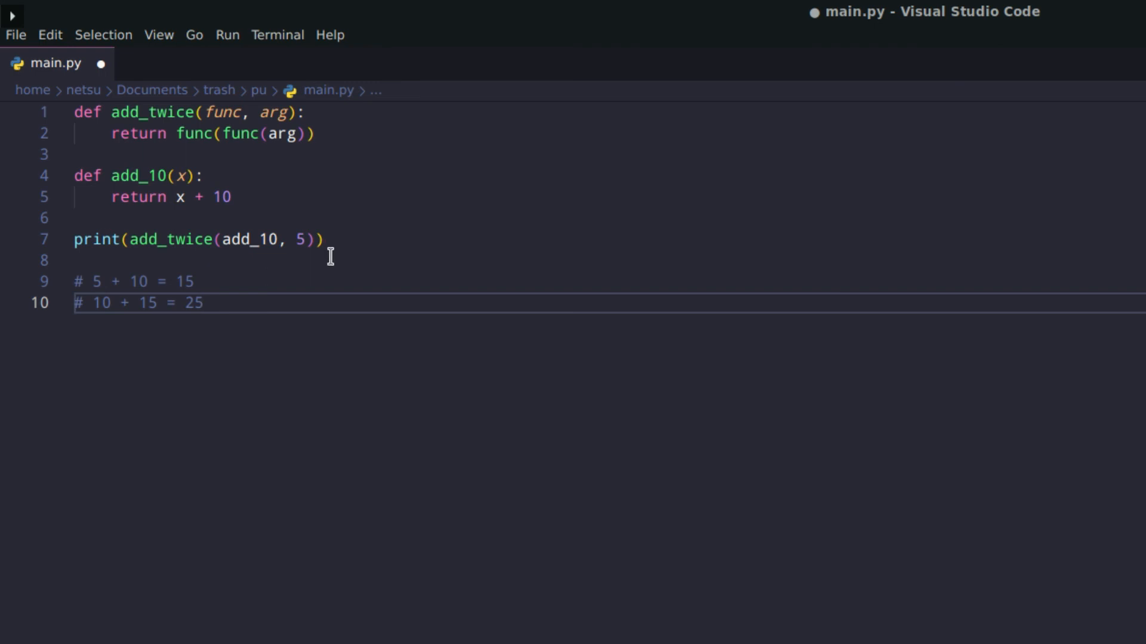
Step: Review the finished code, ending with the cursor after the last trace comment
{"action": "left_click", "coordinate": [499, 176]}
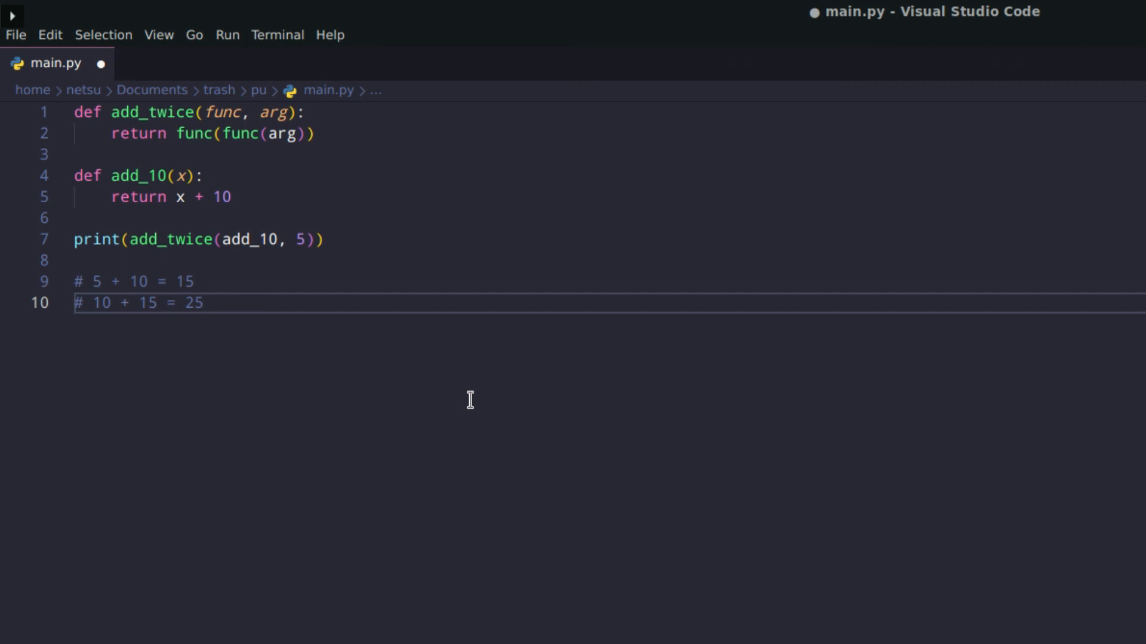
{"action": "mouse_move", "coordinate": [409, 343]}
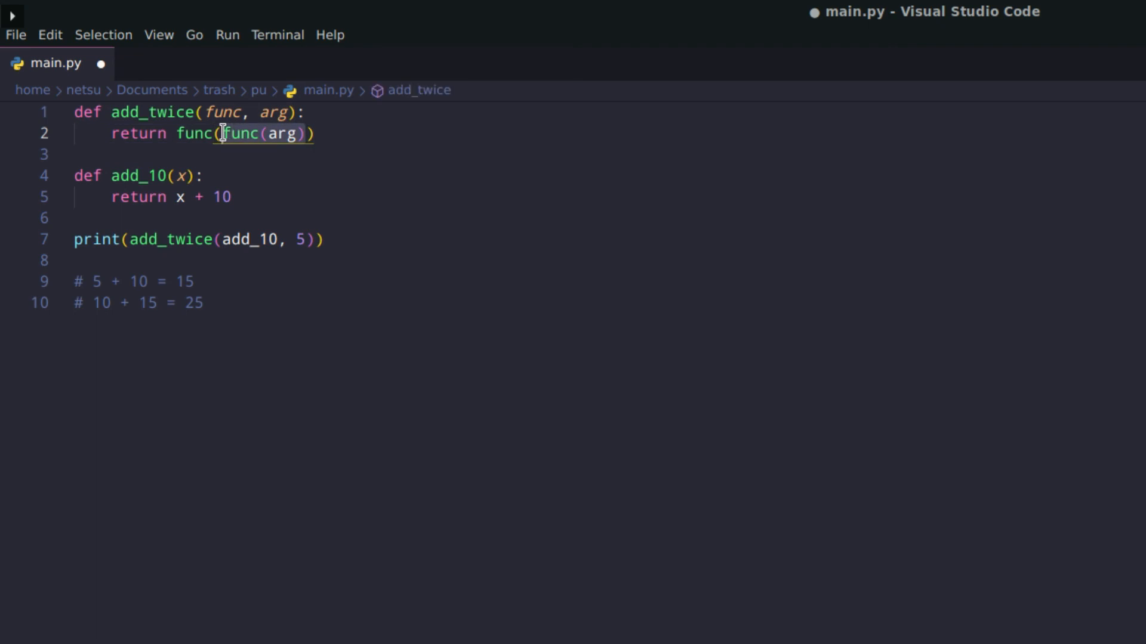
{"action": "mouse_move", "coordinate": [373, 142]}
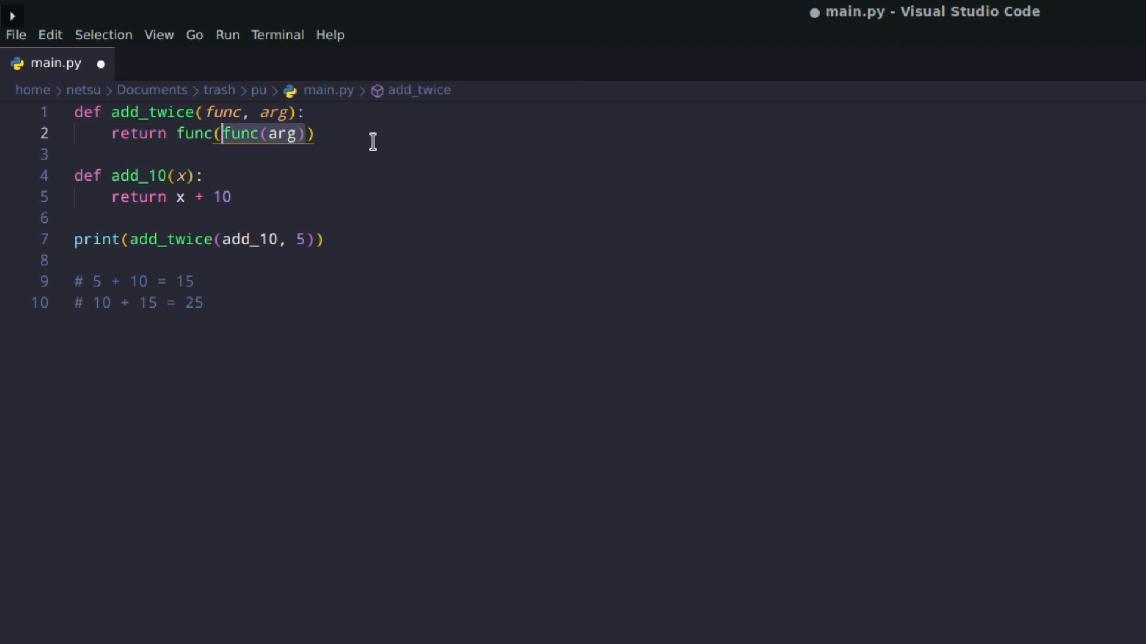
{"action": "mouse_move", "coordinate": [329, 144]}
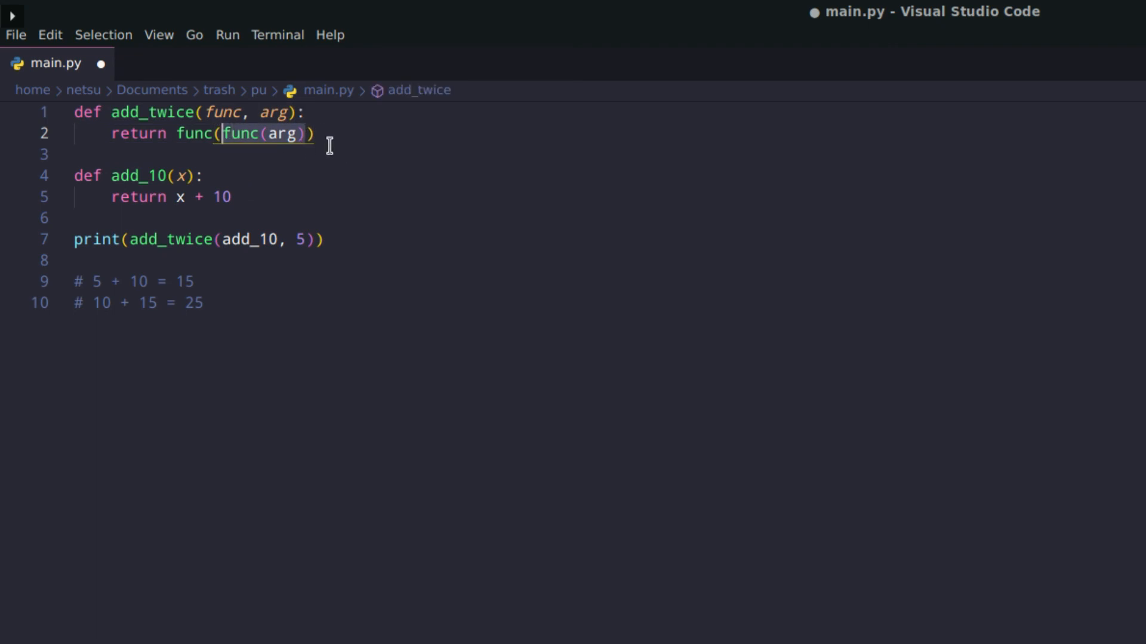
{"action": "left_click", "coordinate": [230, 197]}
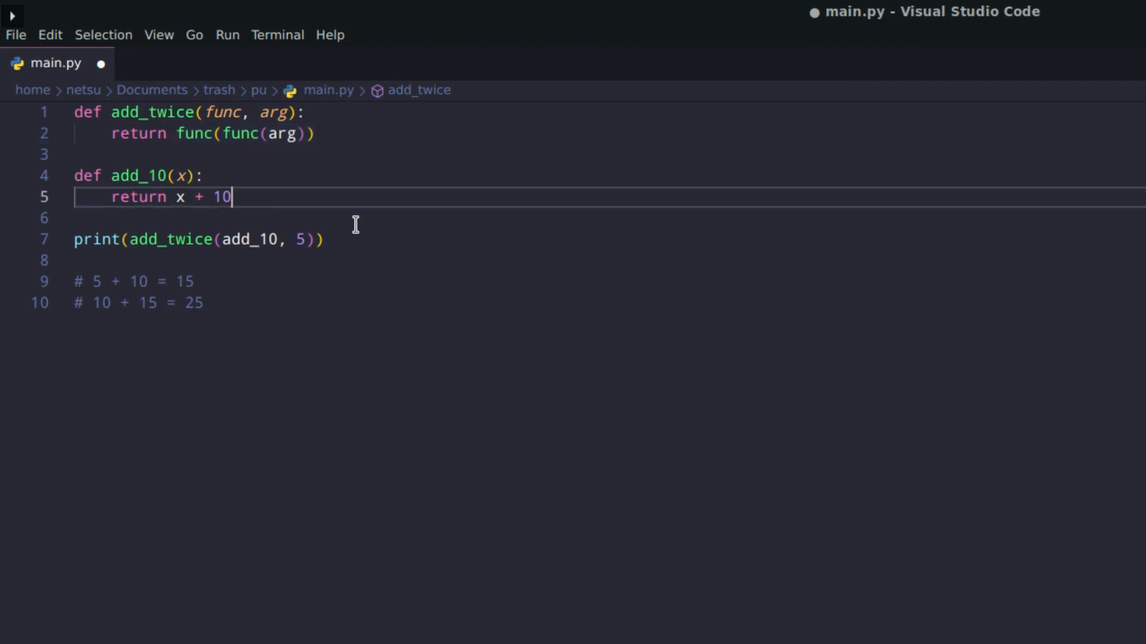
{"action": "left_click", "coordinate": [884, 503]}
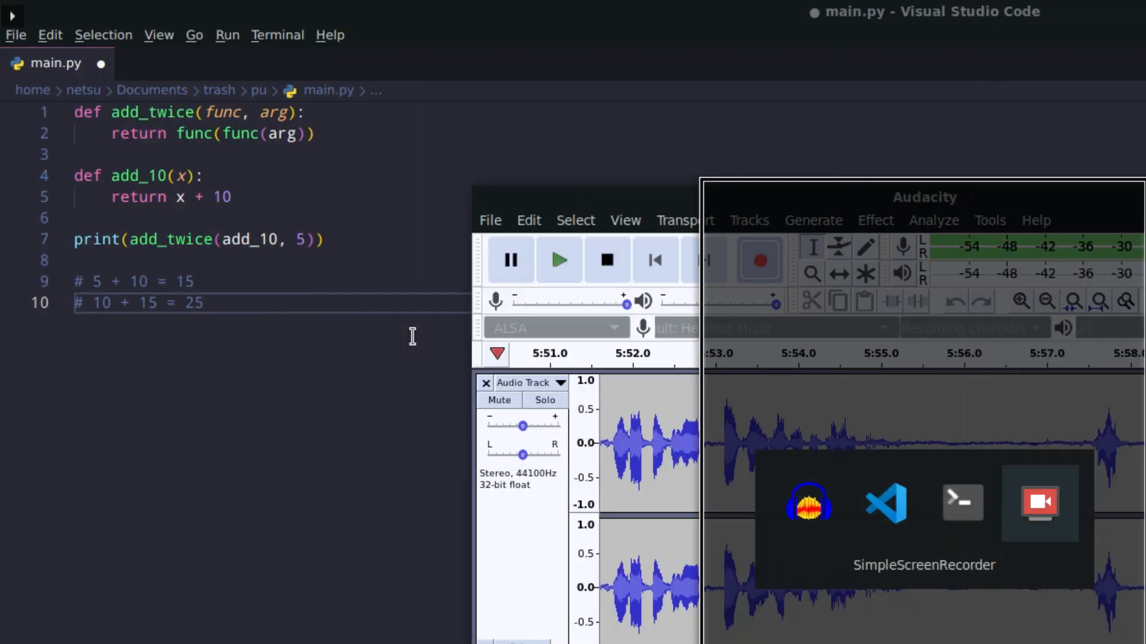
{"action": "left_click", "coordinate": [1038, 503]}
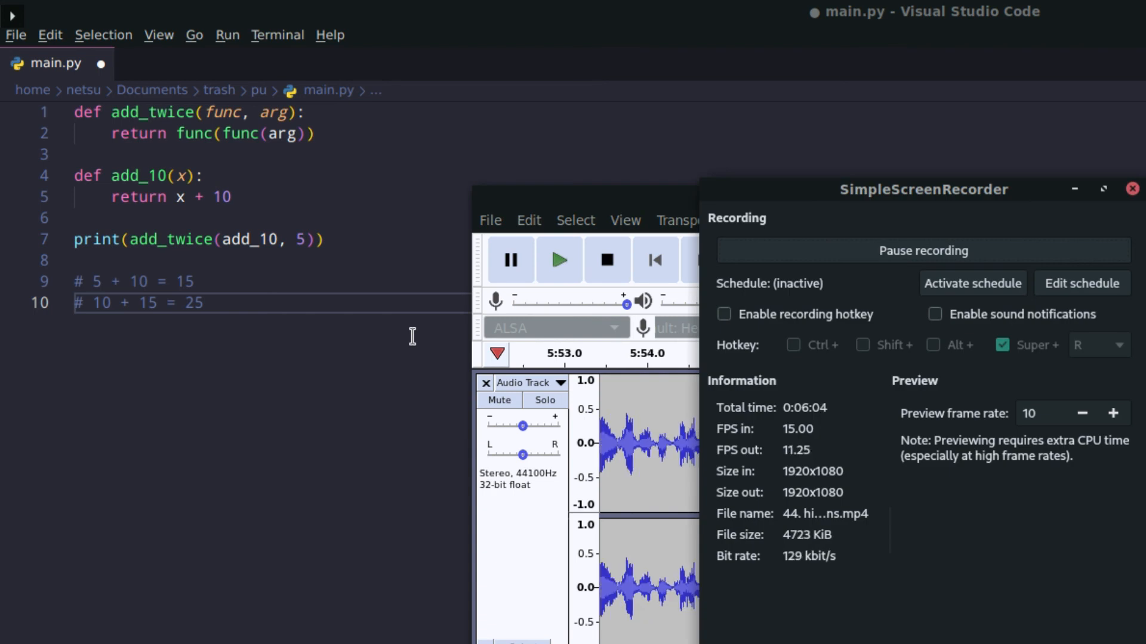